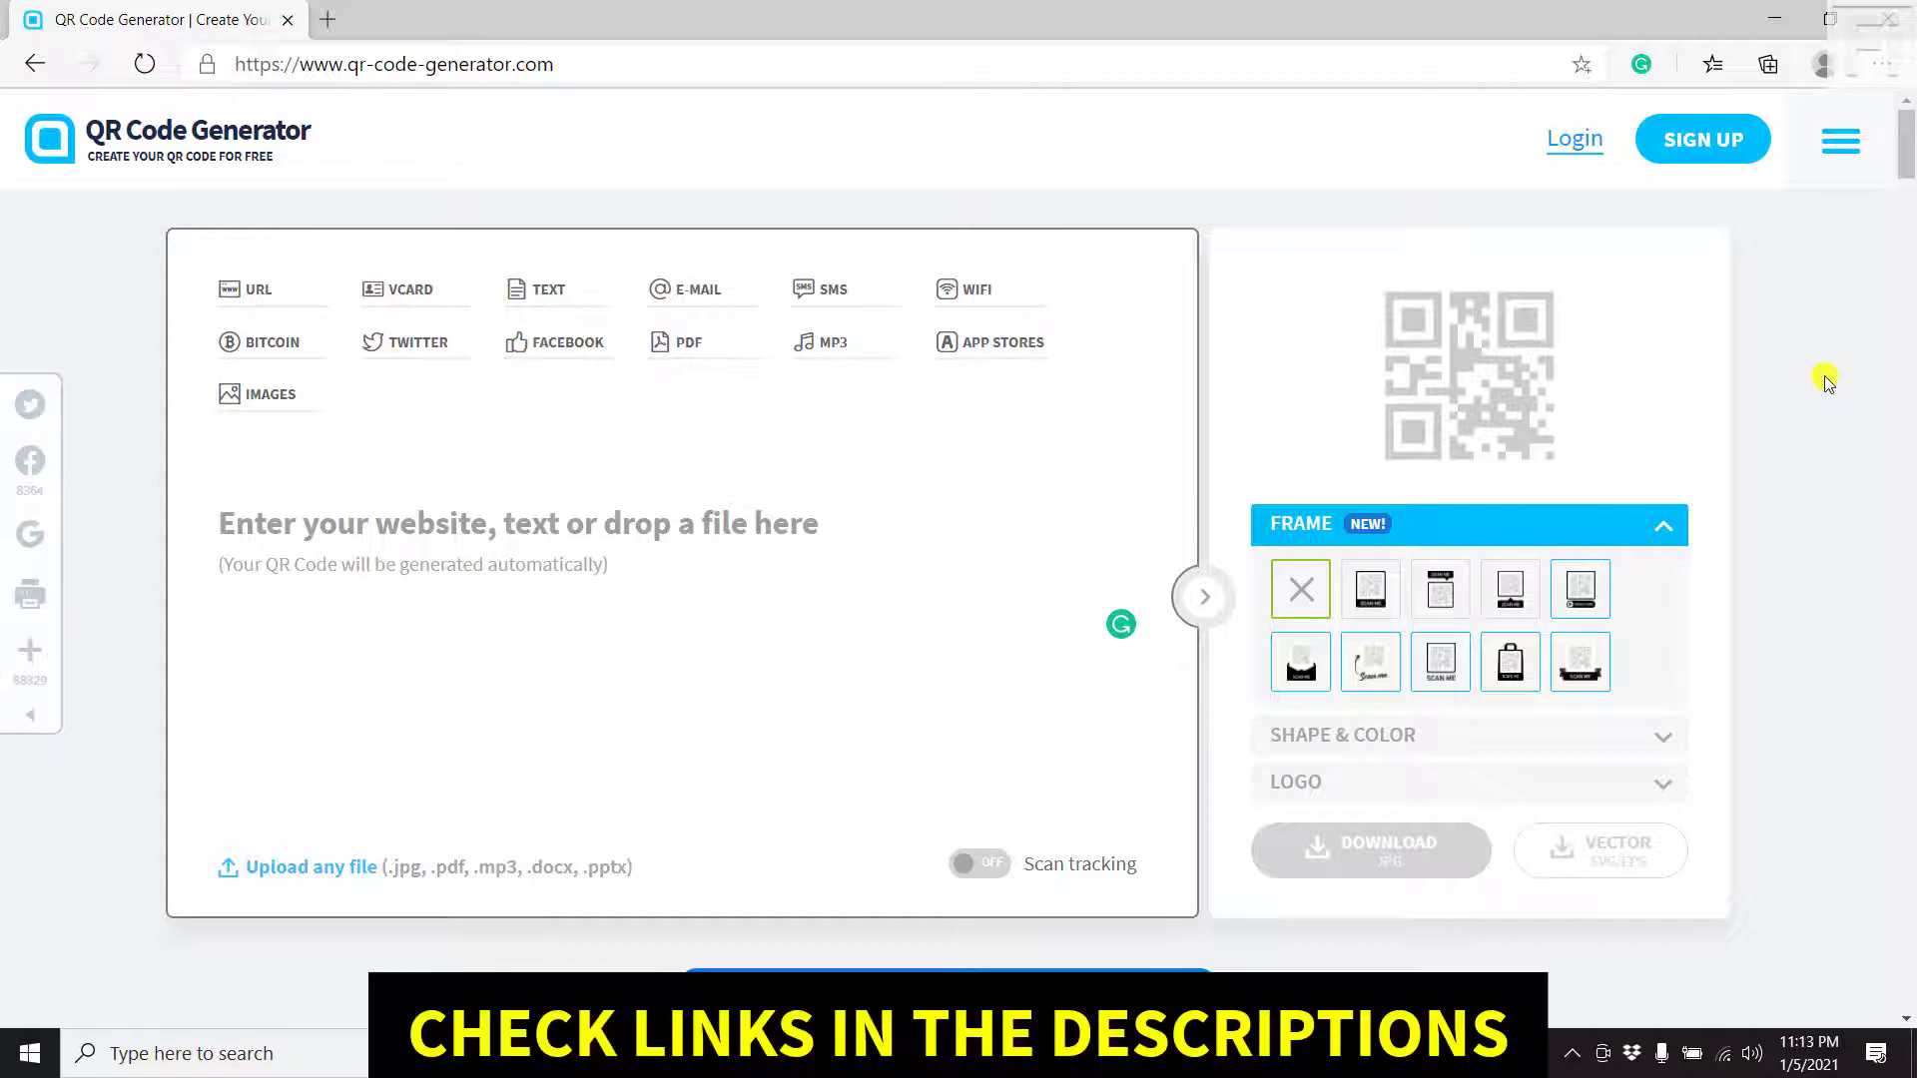
{"action": "mouse_move", "coordinate": [976, 477]}
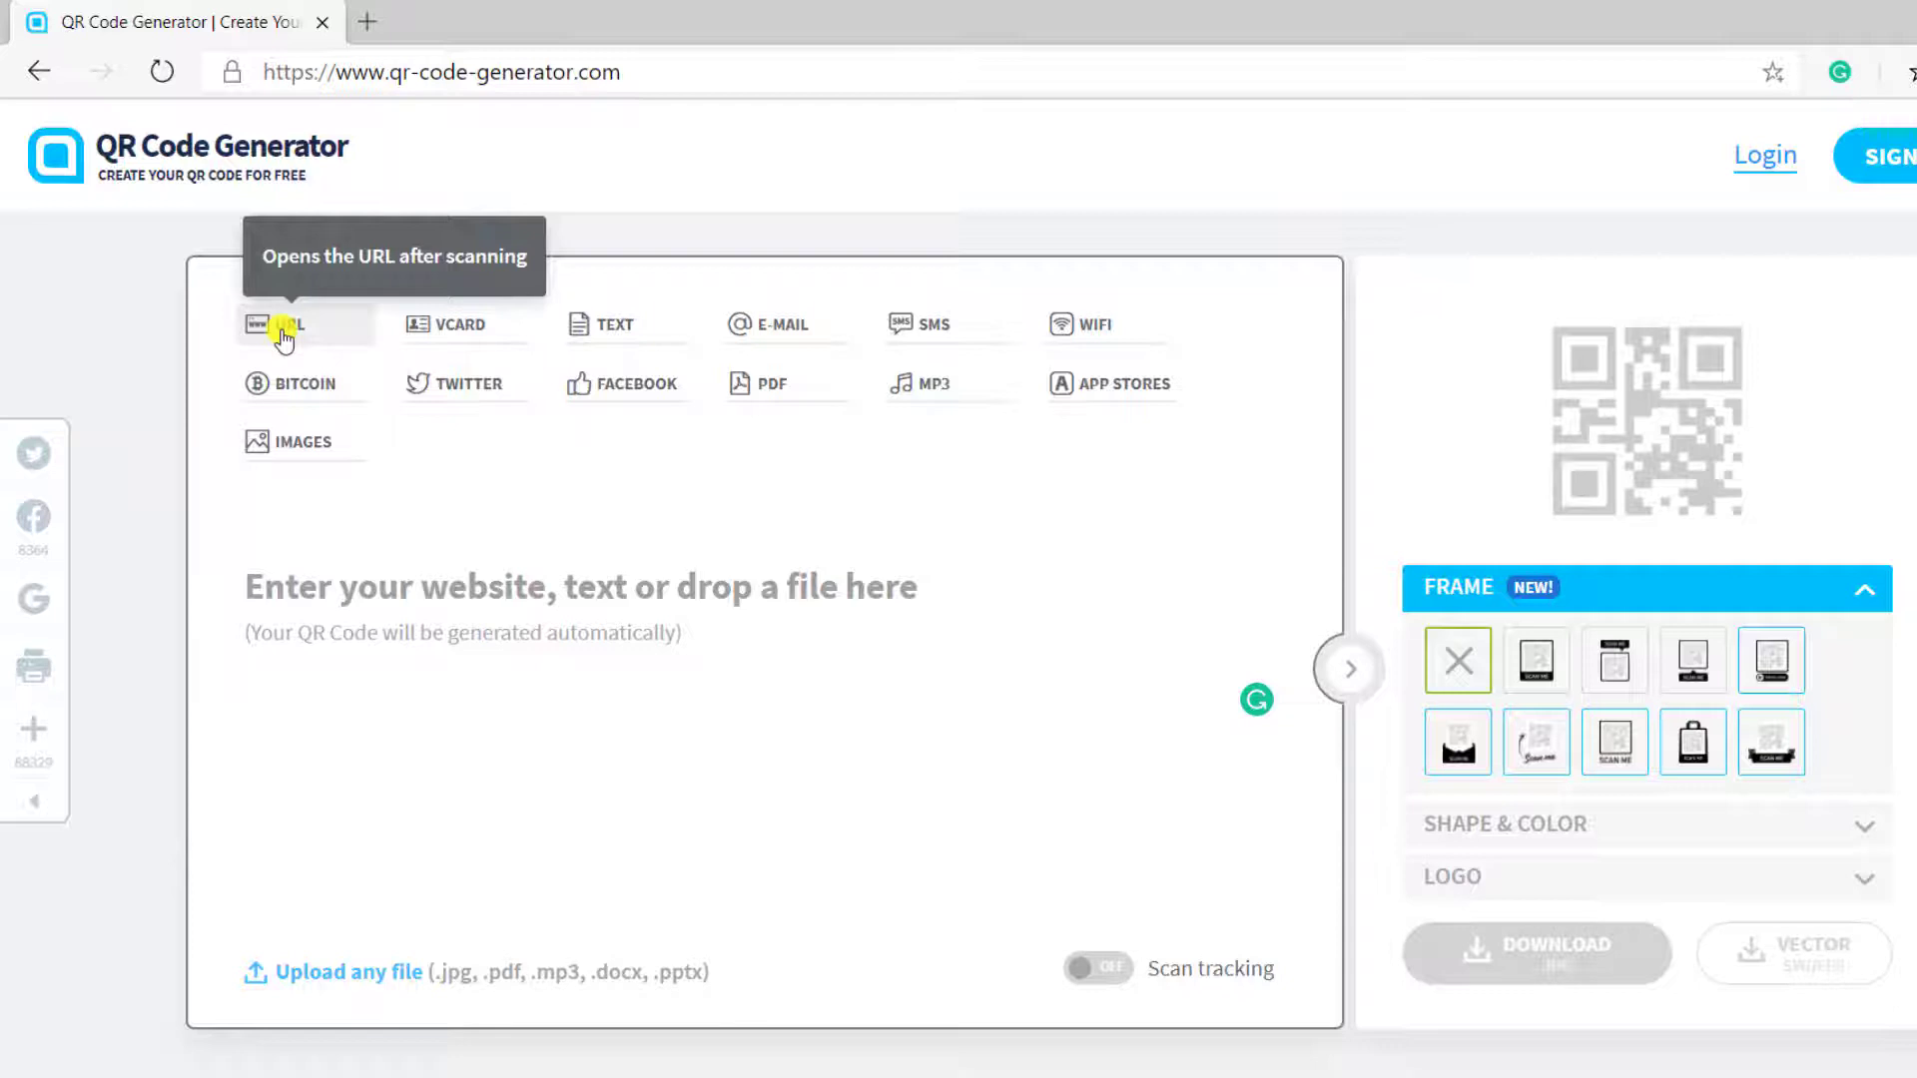
{"action": "mouse_move", "coordinate": [348, 346]}
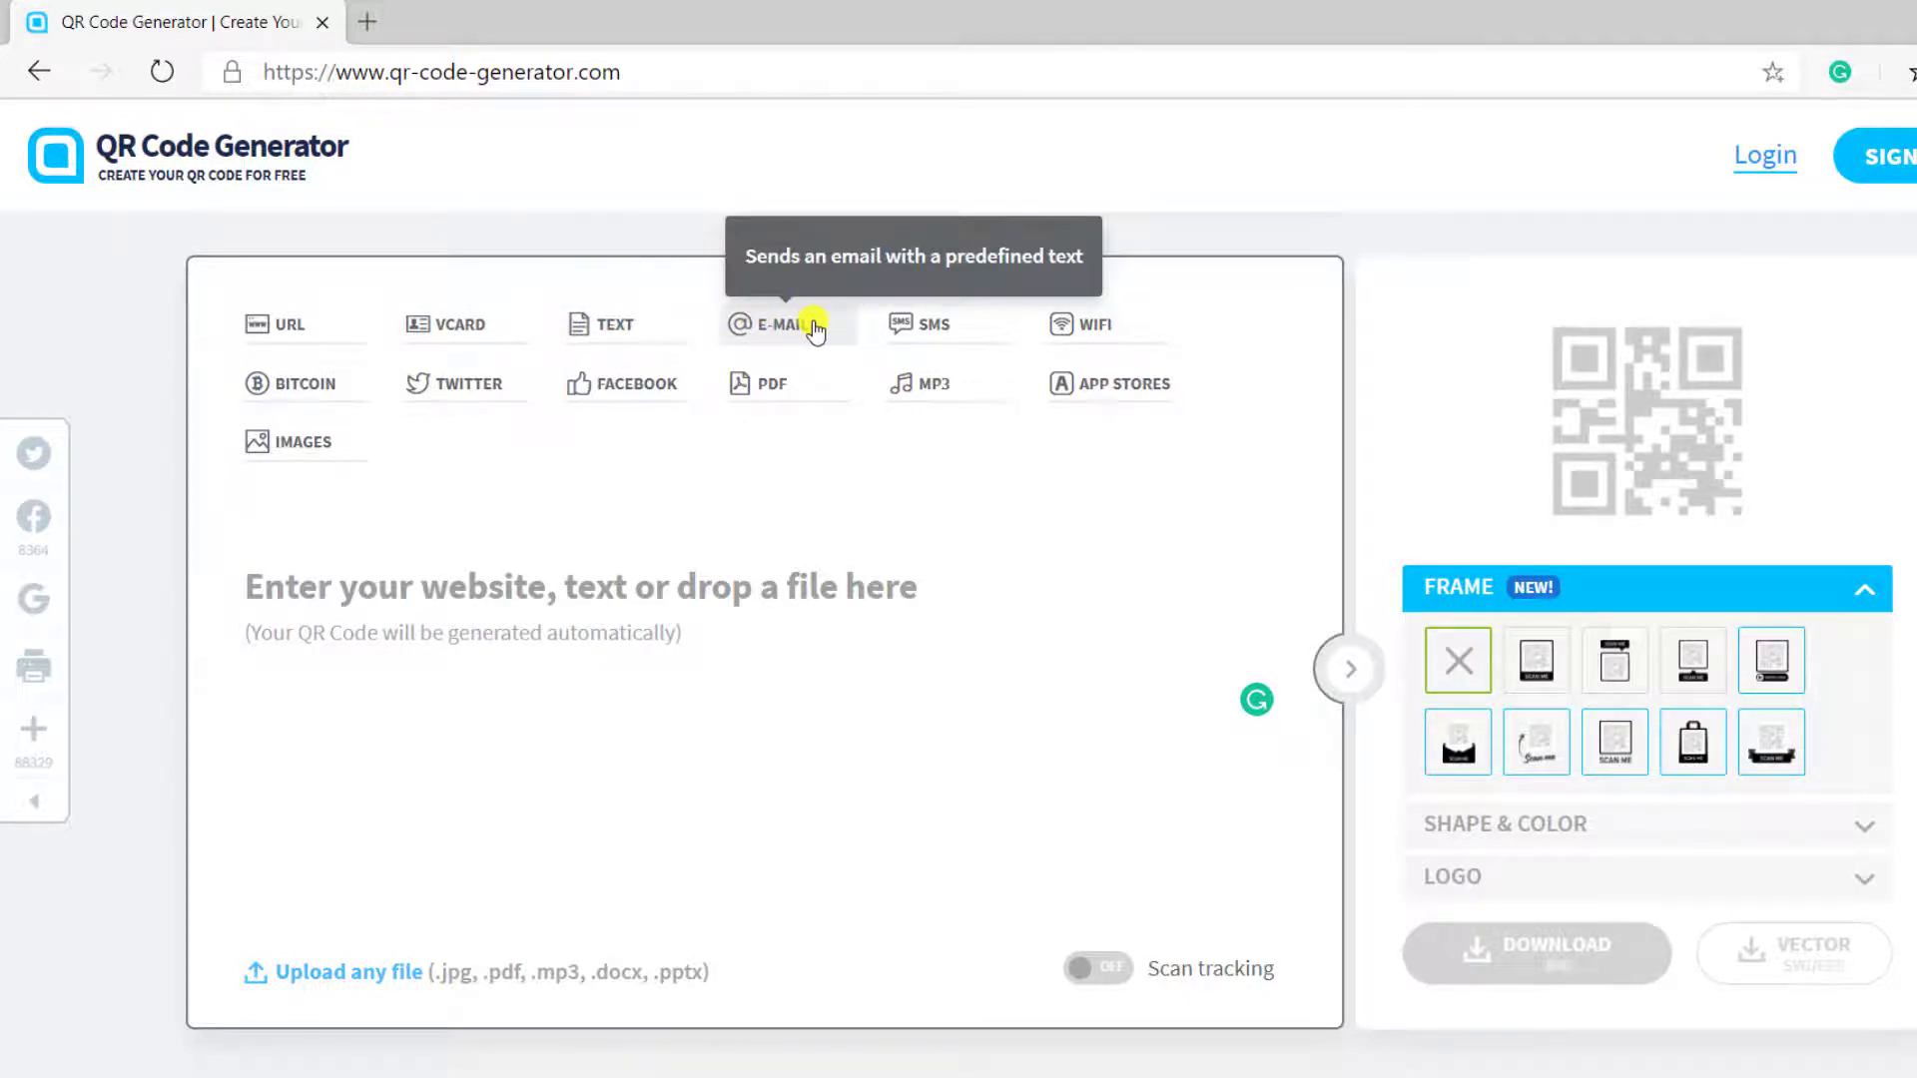
{"action": "mouse_move", "coordinate": [928, 329]}
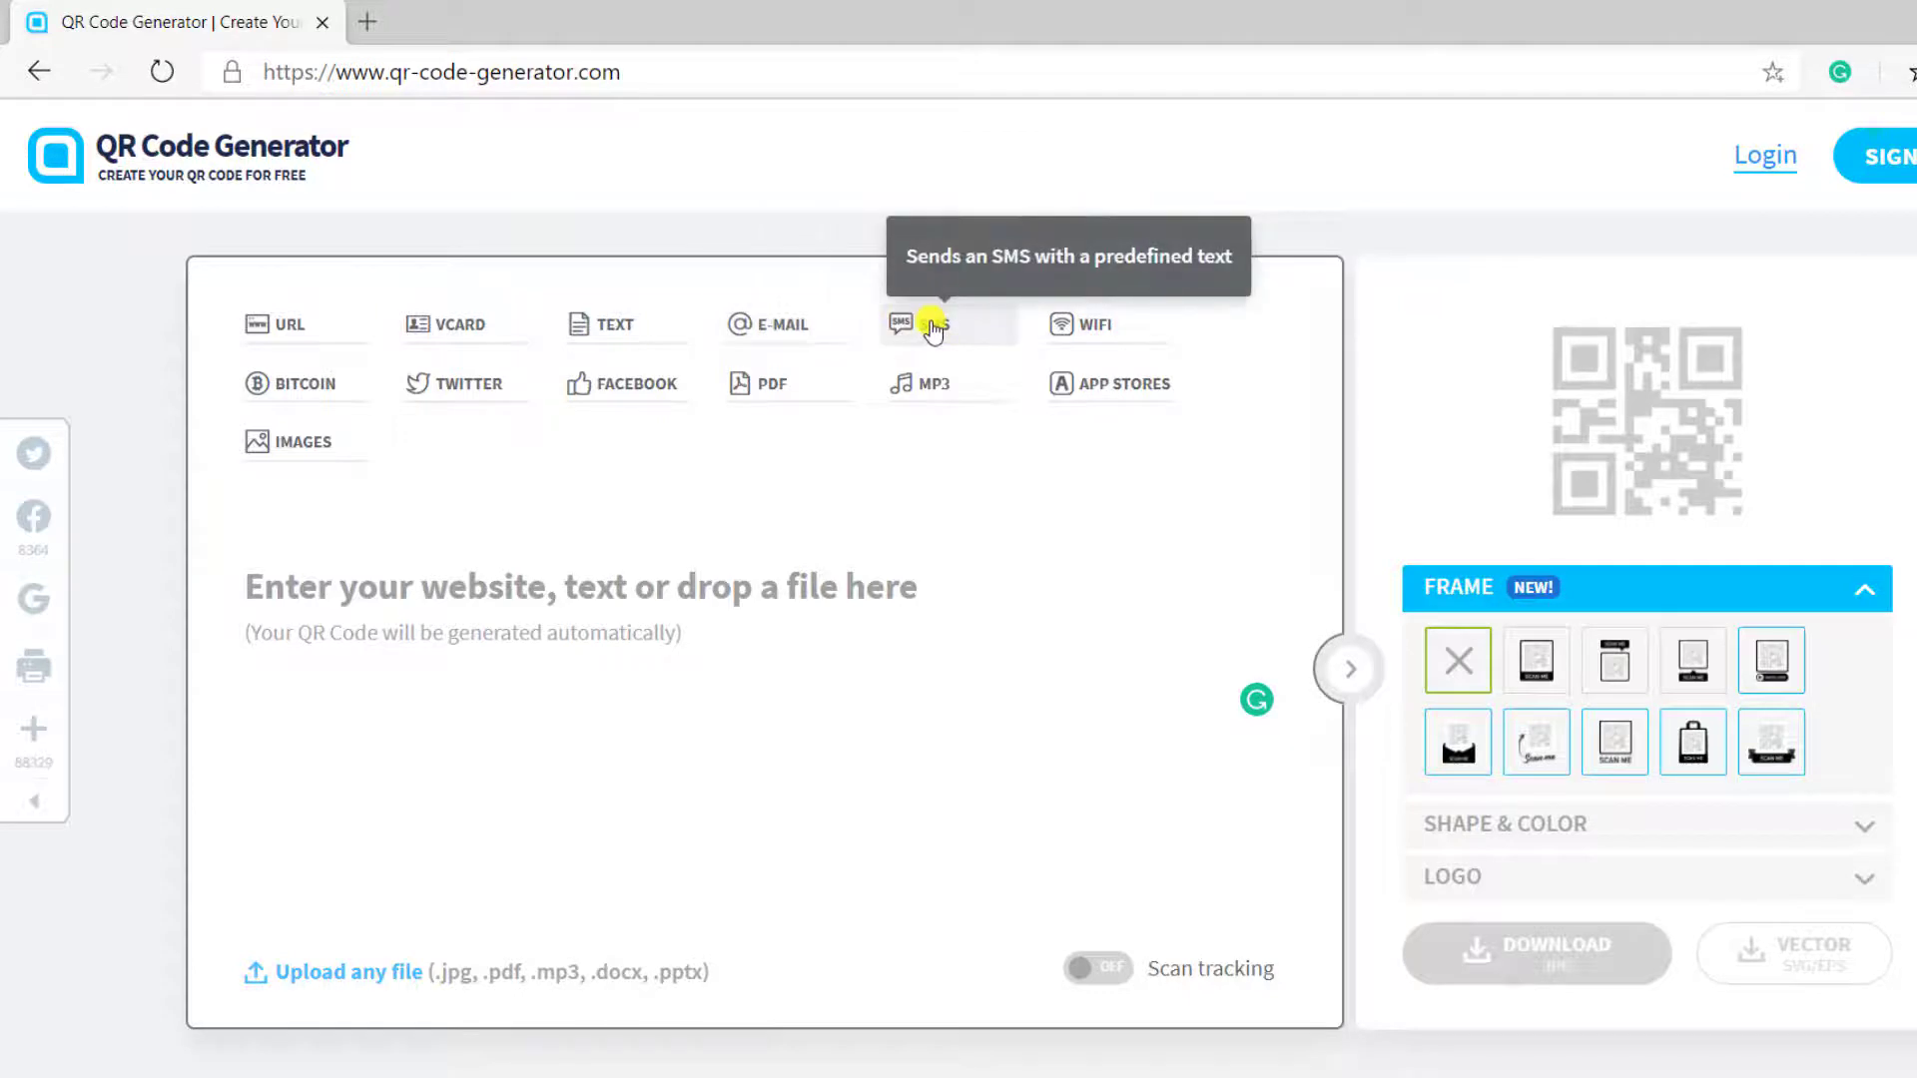
{"action": "mouse_move", "coordinate": [1106, 330]}
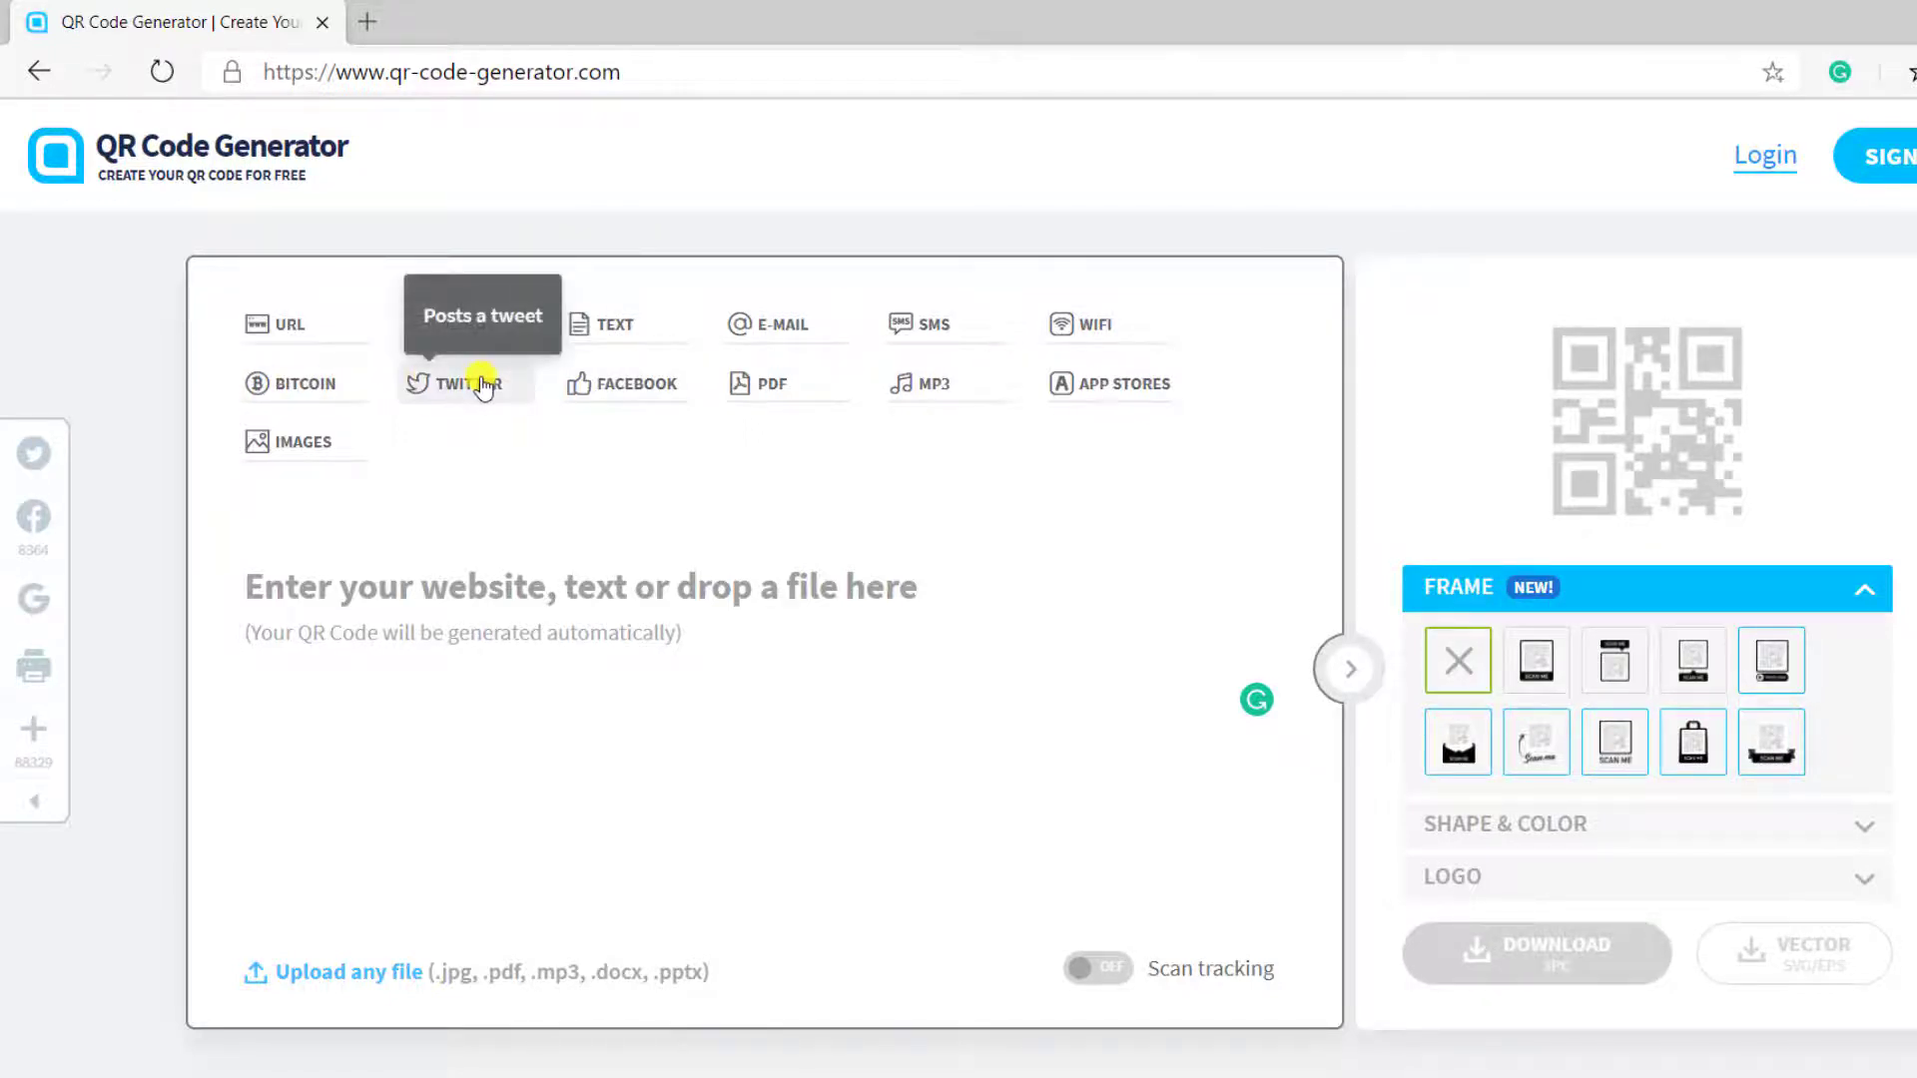
{"action": "mouse_move", "coordinate": [629, 390]}
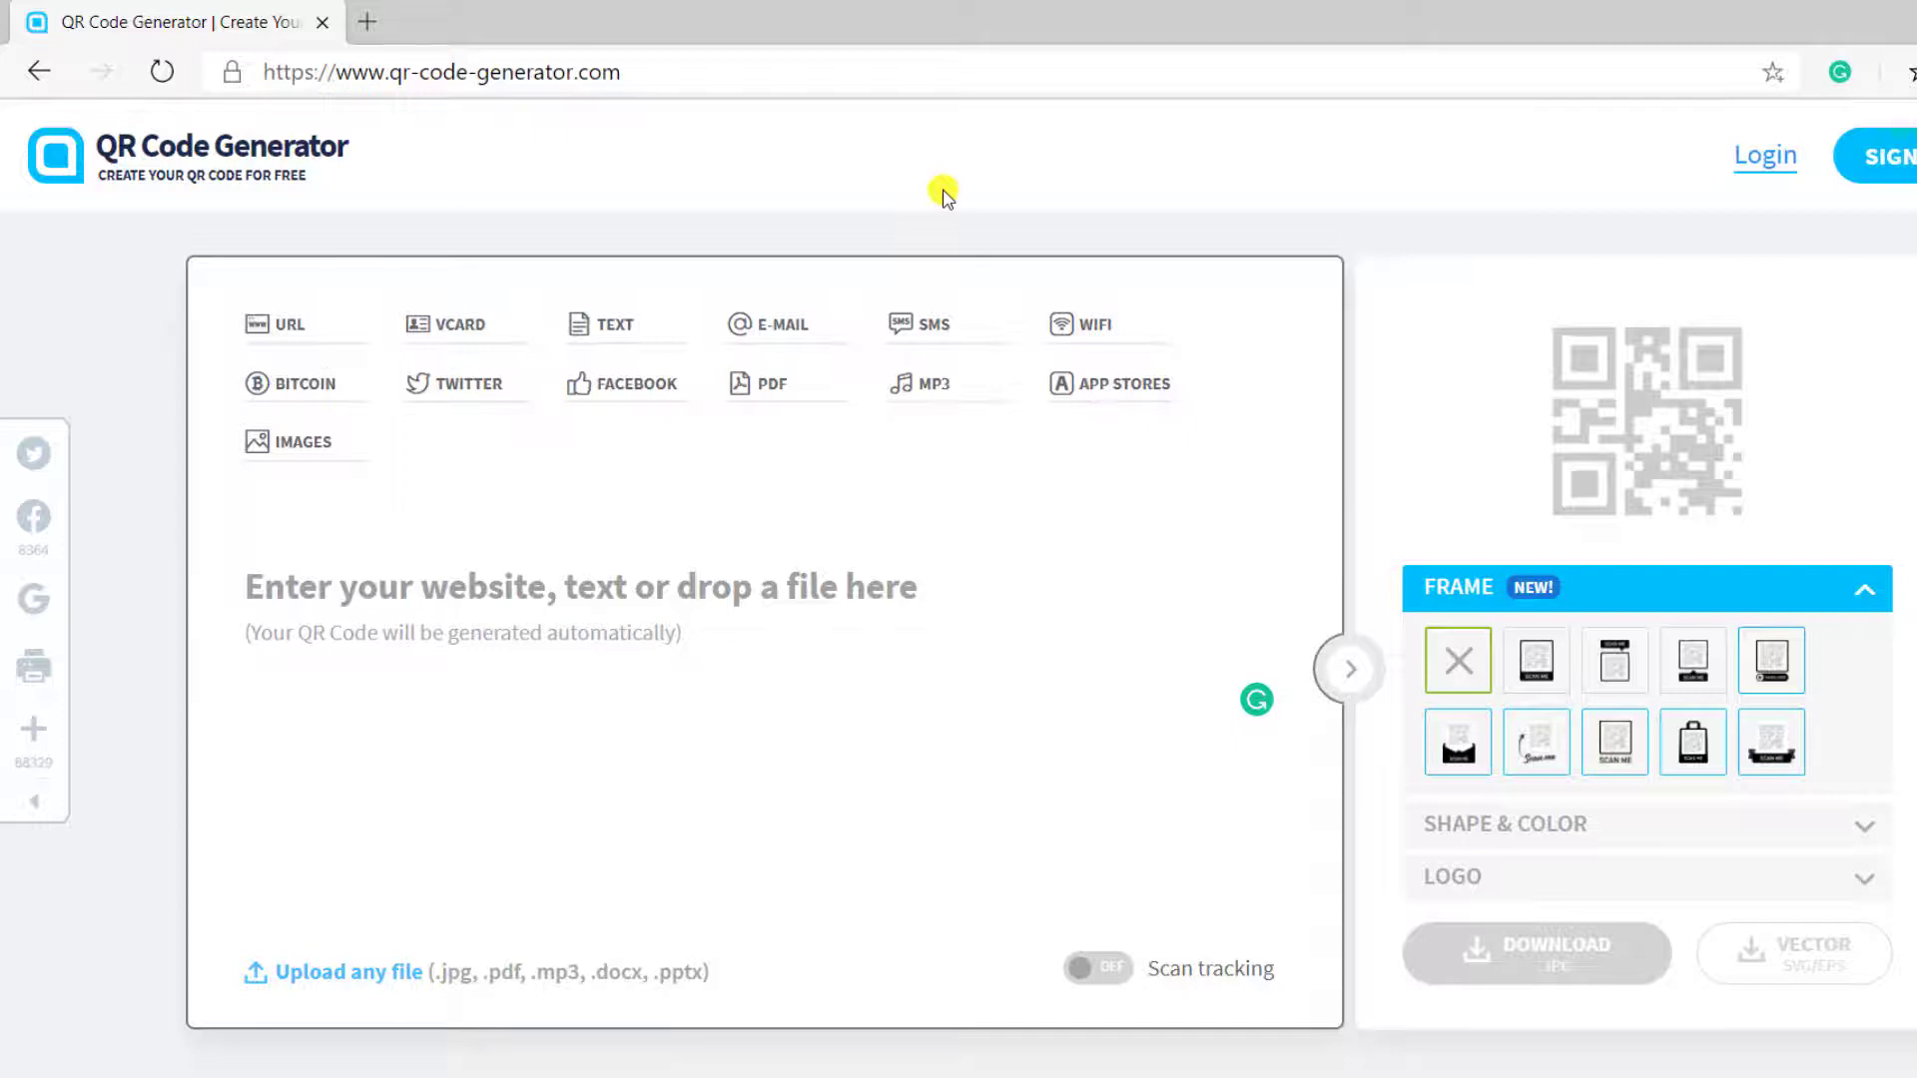
{"action": "mouse_move", "coordinate": [289, 324]}
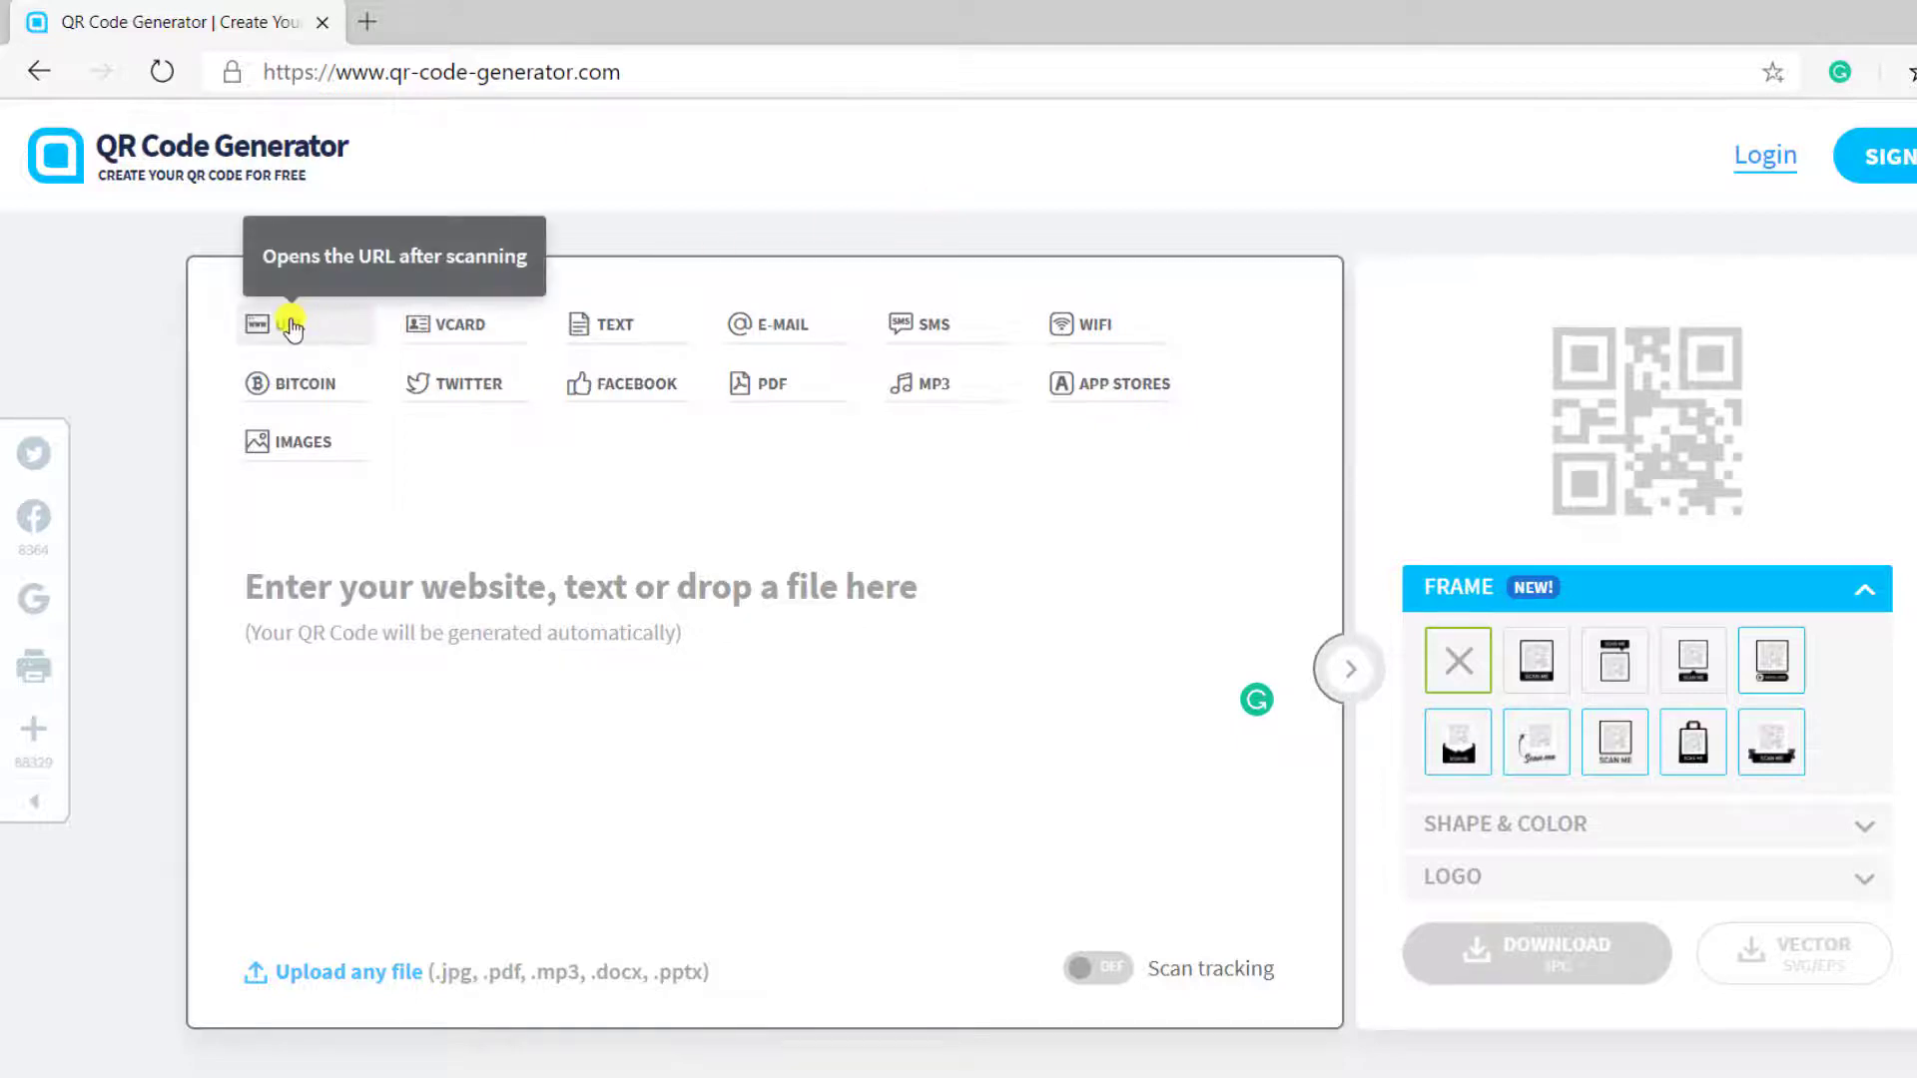
Choose the URL code type and enter freelancerinsights.com as the target website
{"action": "left_click", "coordinate": [291, 324]}
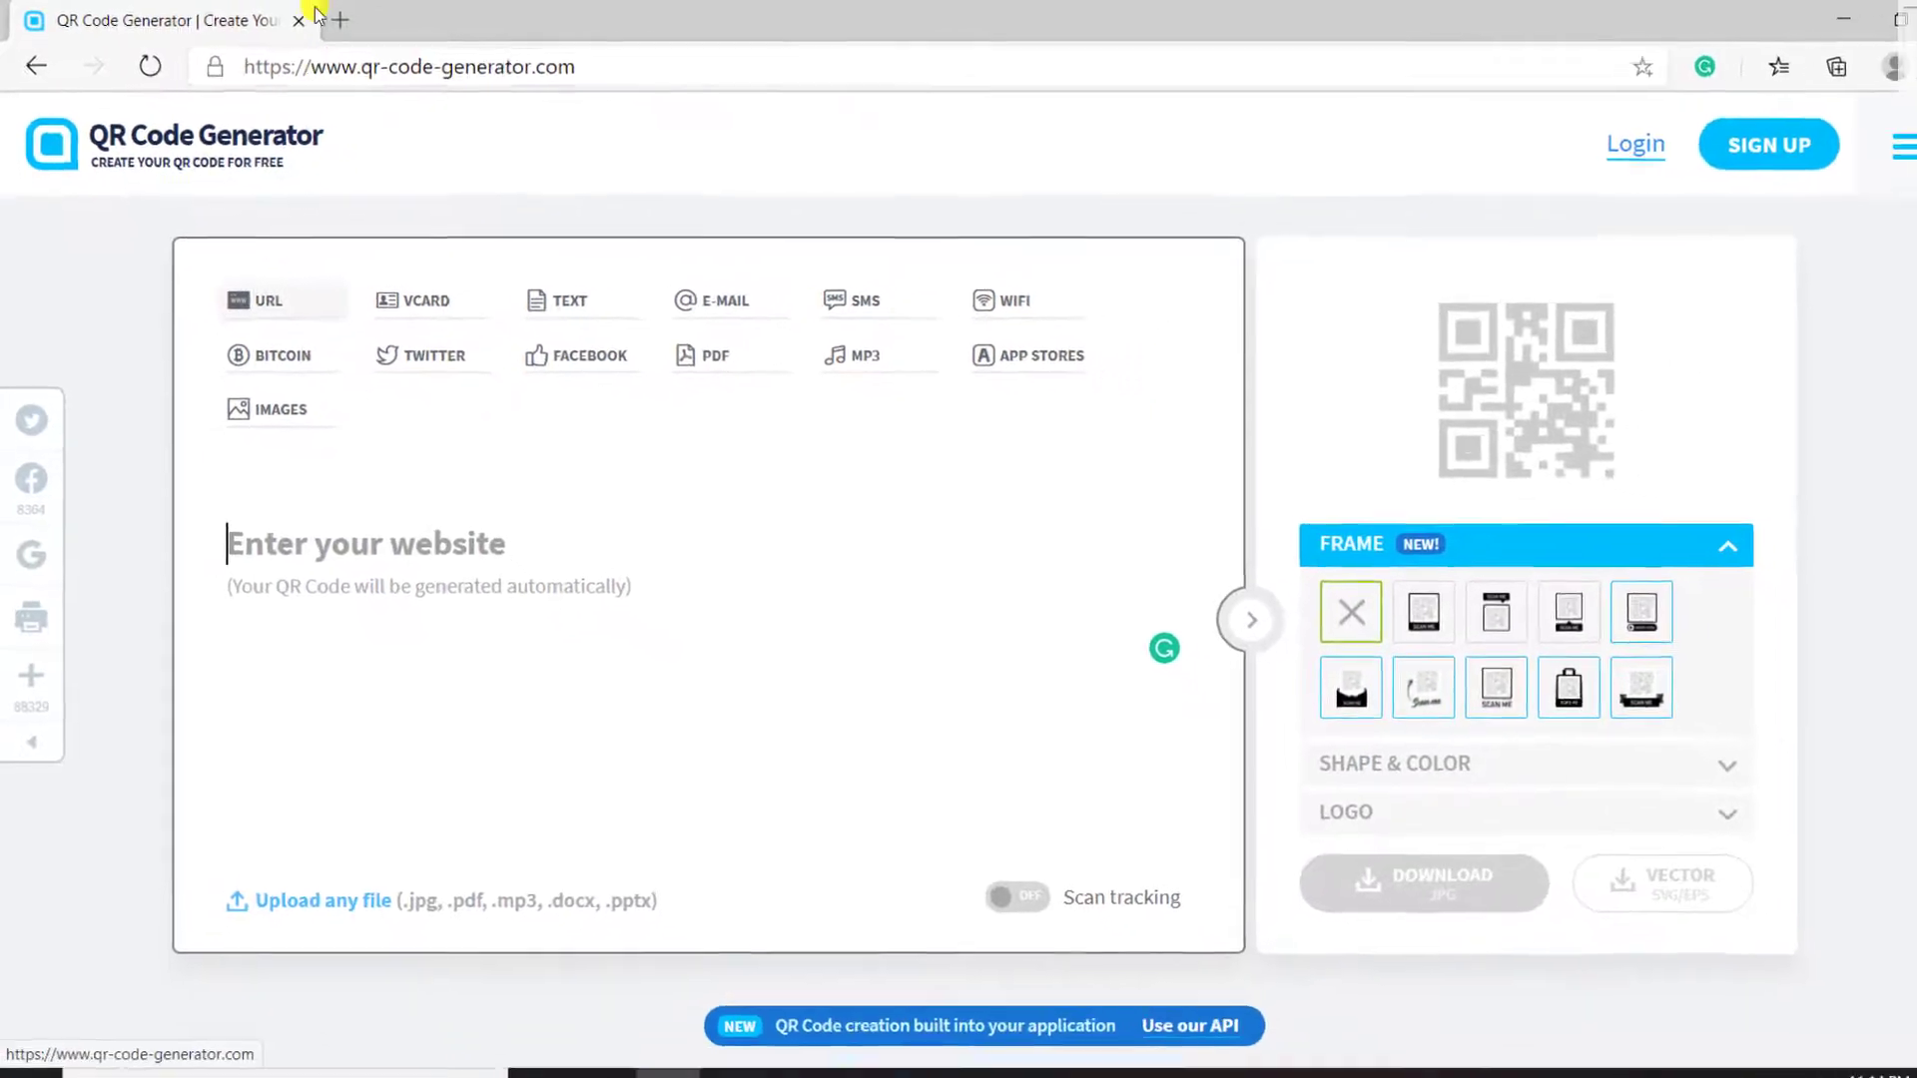
{"action": "type", "text": "freelancerinsights.c"}
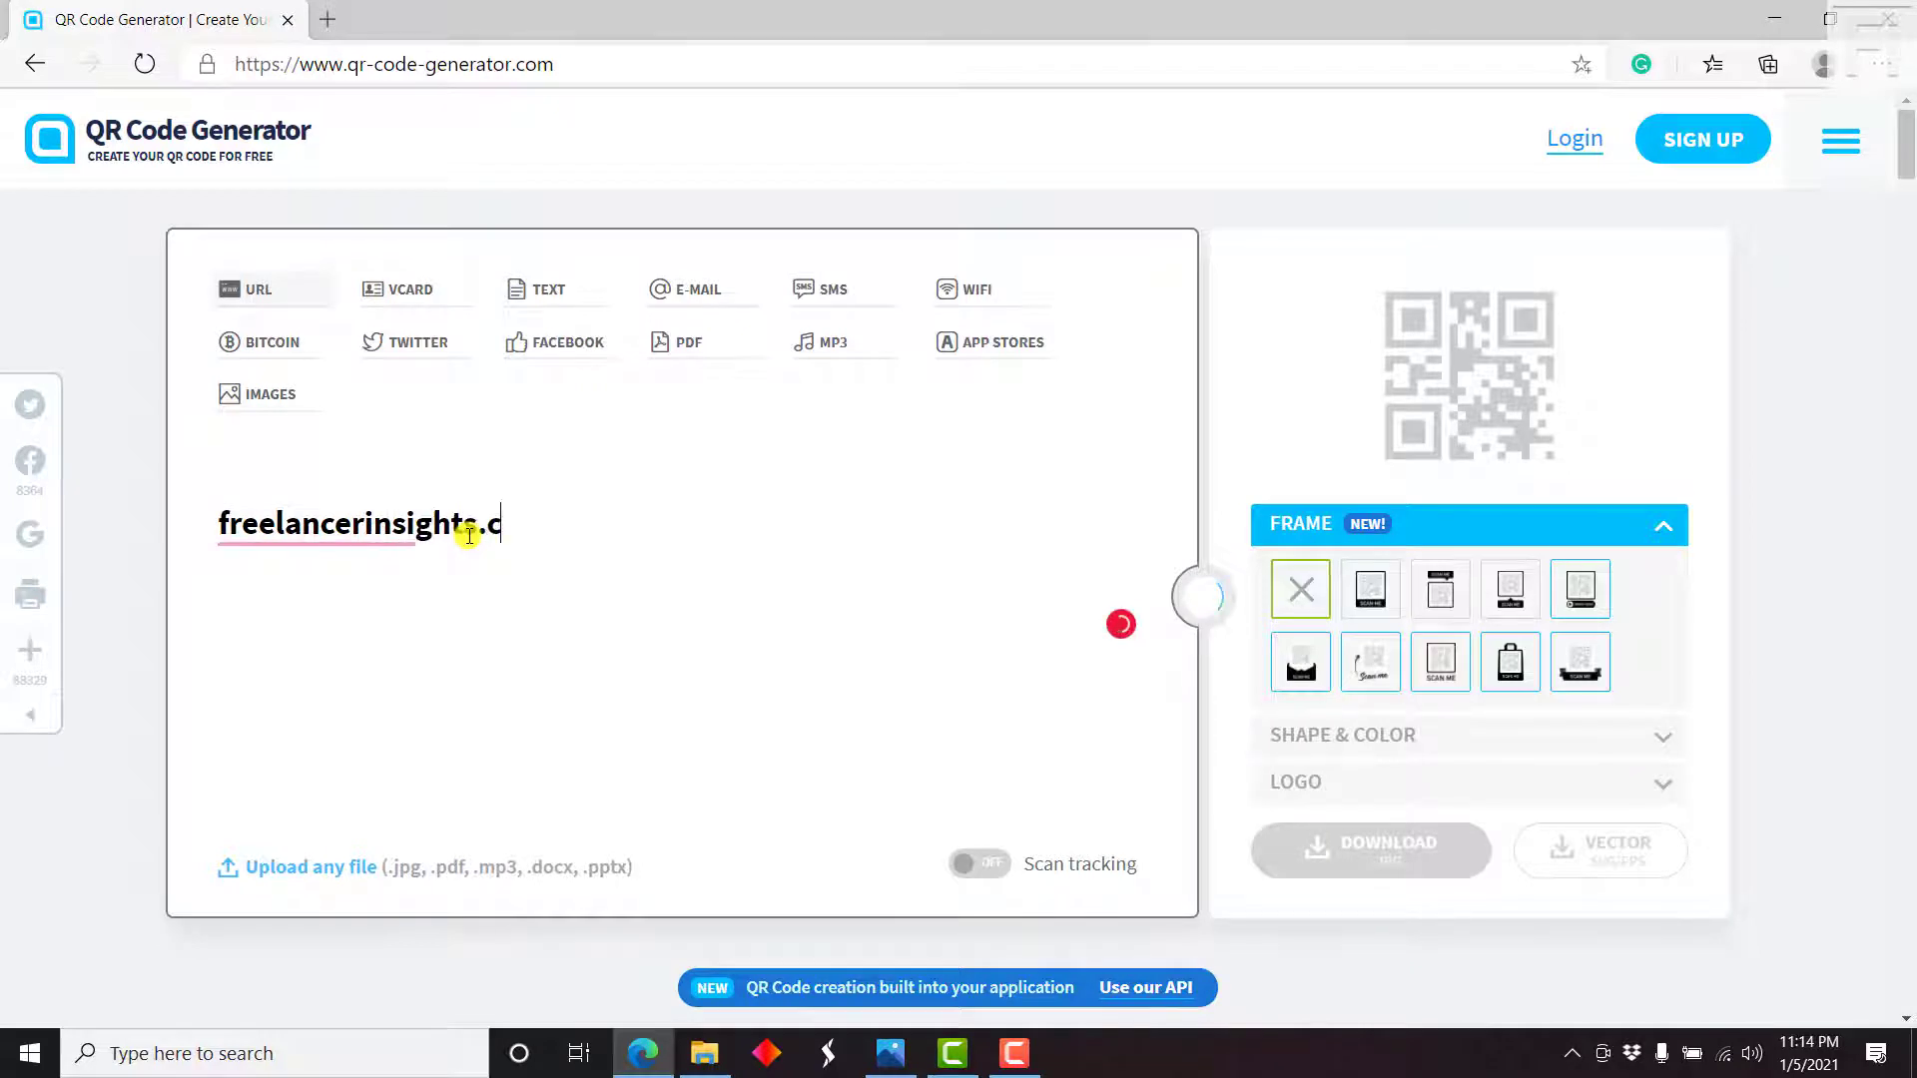
{"action": "type", "text": "om"}
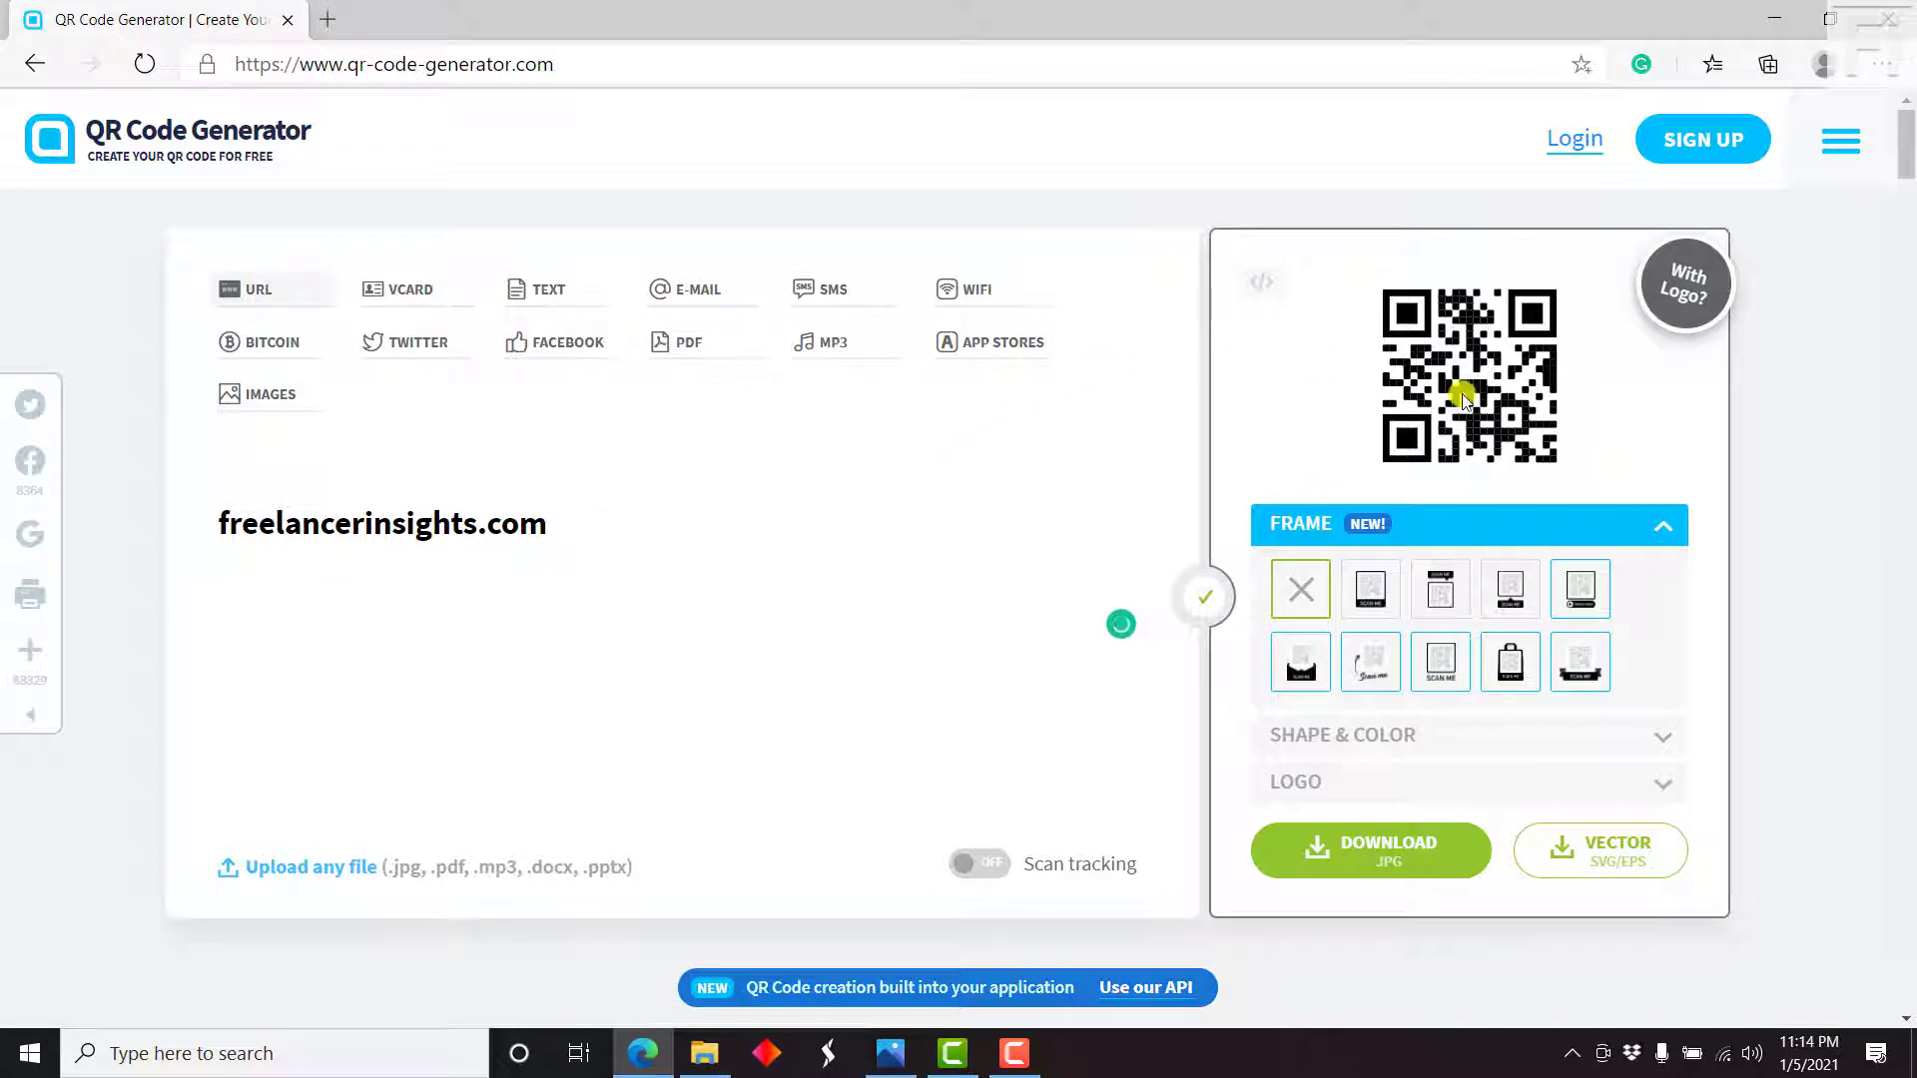
{"action": "mouse_move", "coordinate": [1418, 419]}
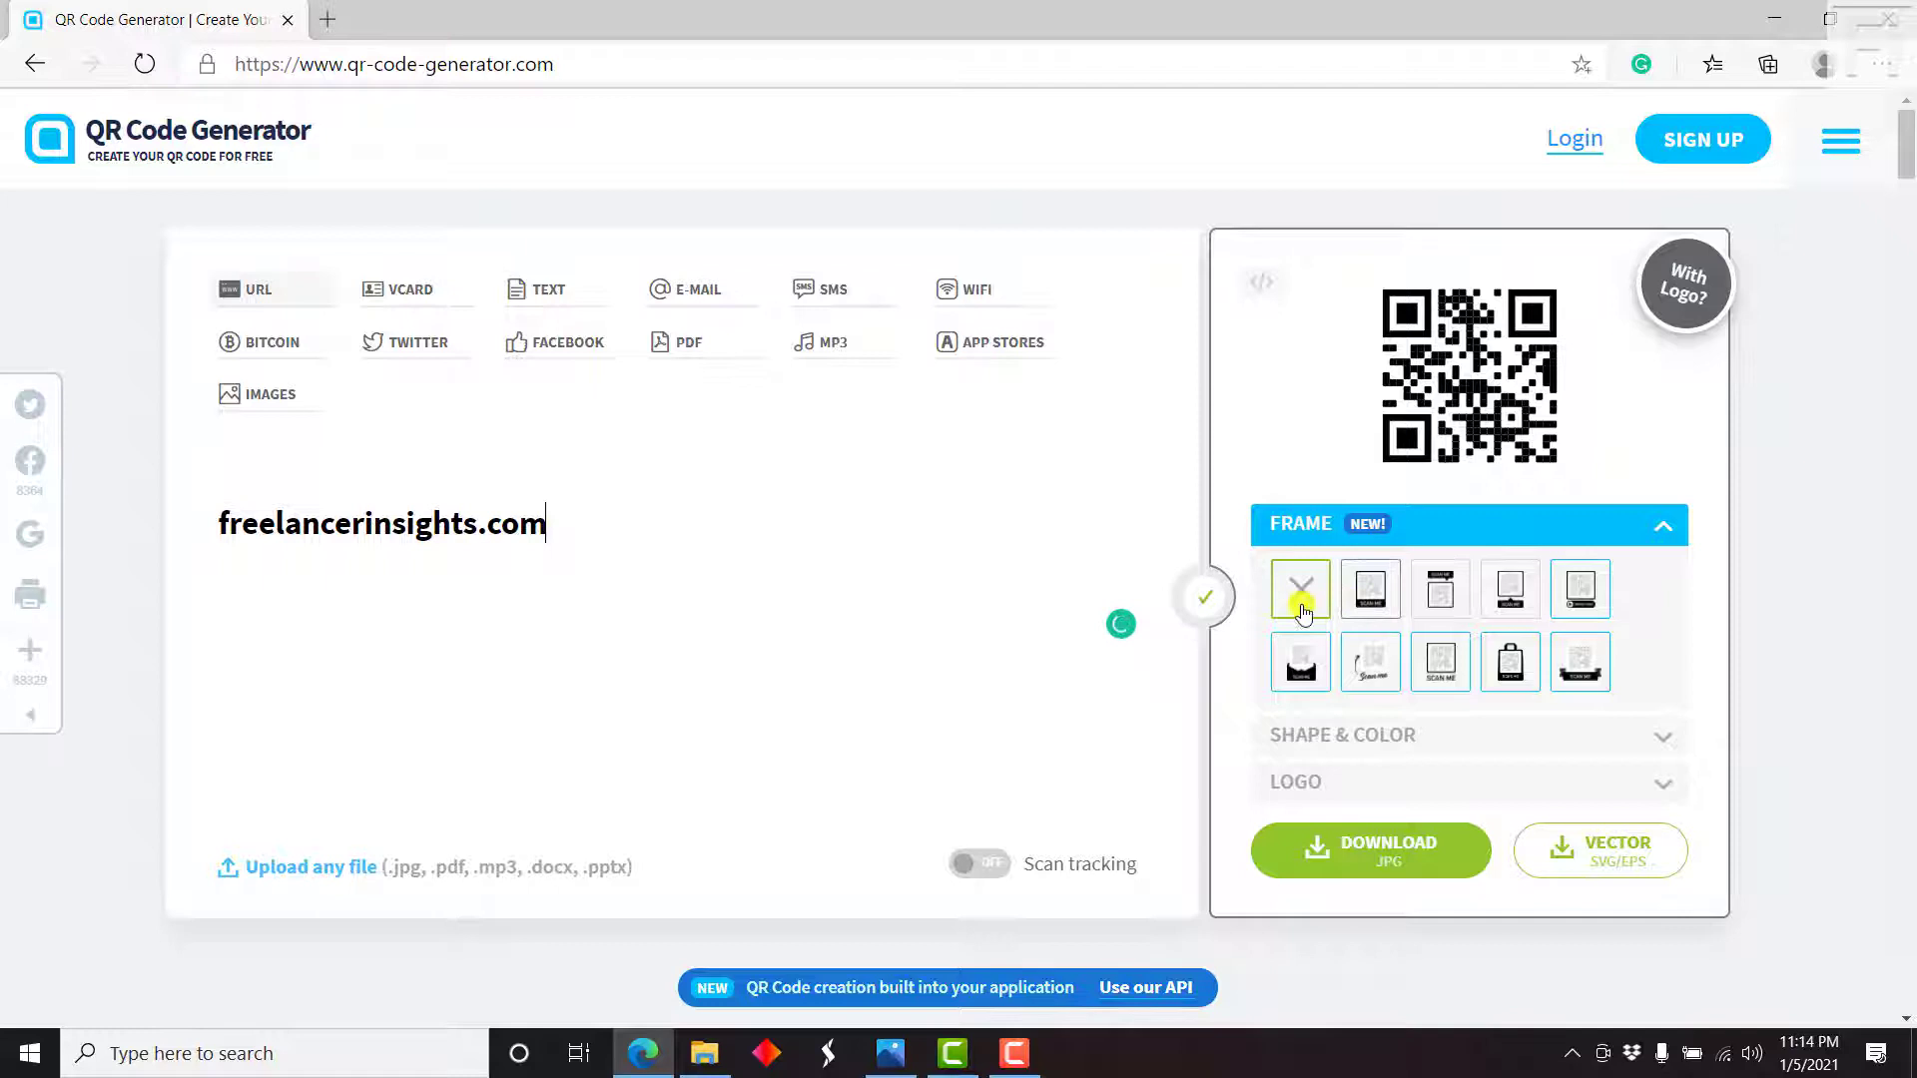
Apply the frame with the SCAN ME banner above the QR code
{"action": "left_click", "coordinate": [1370, 589]}
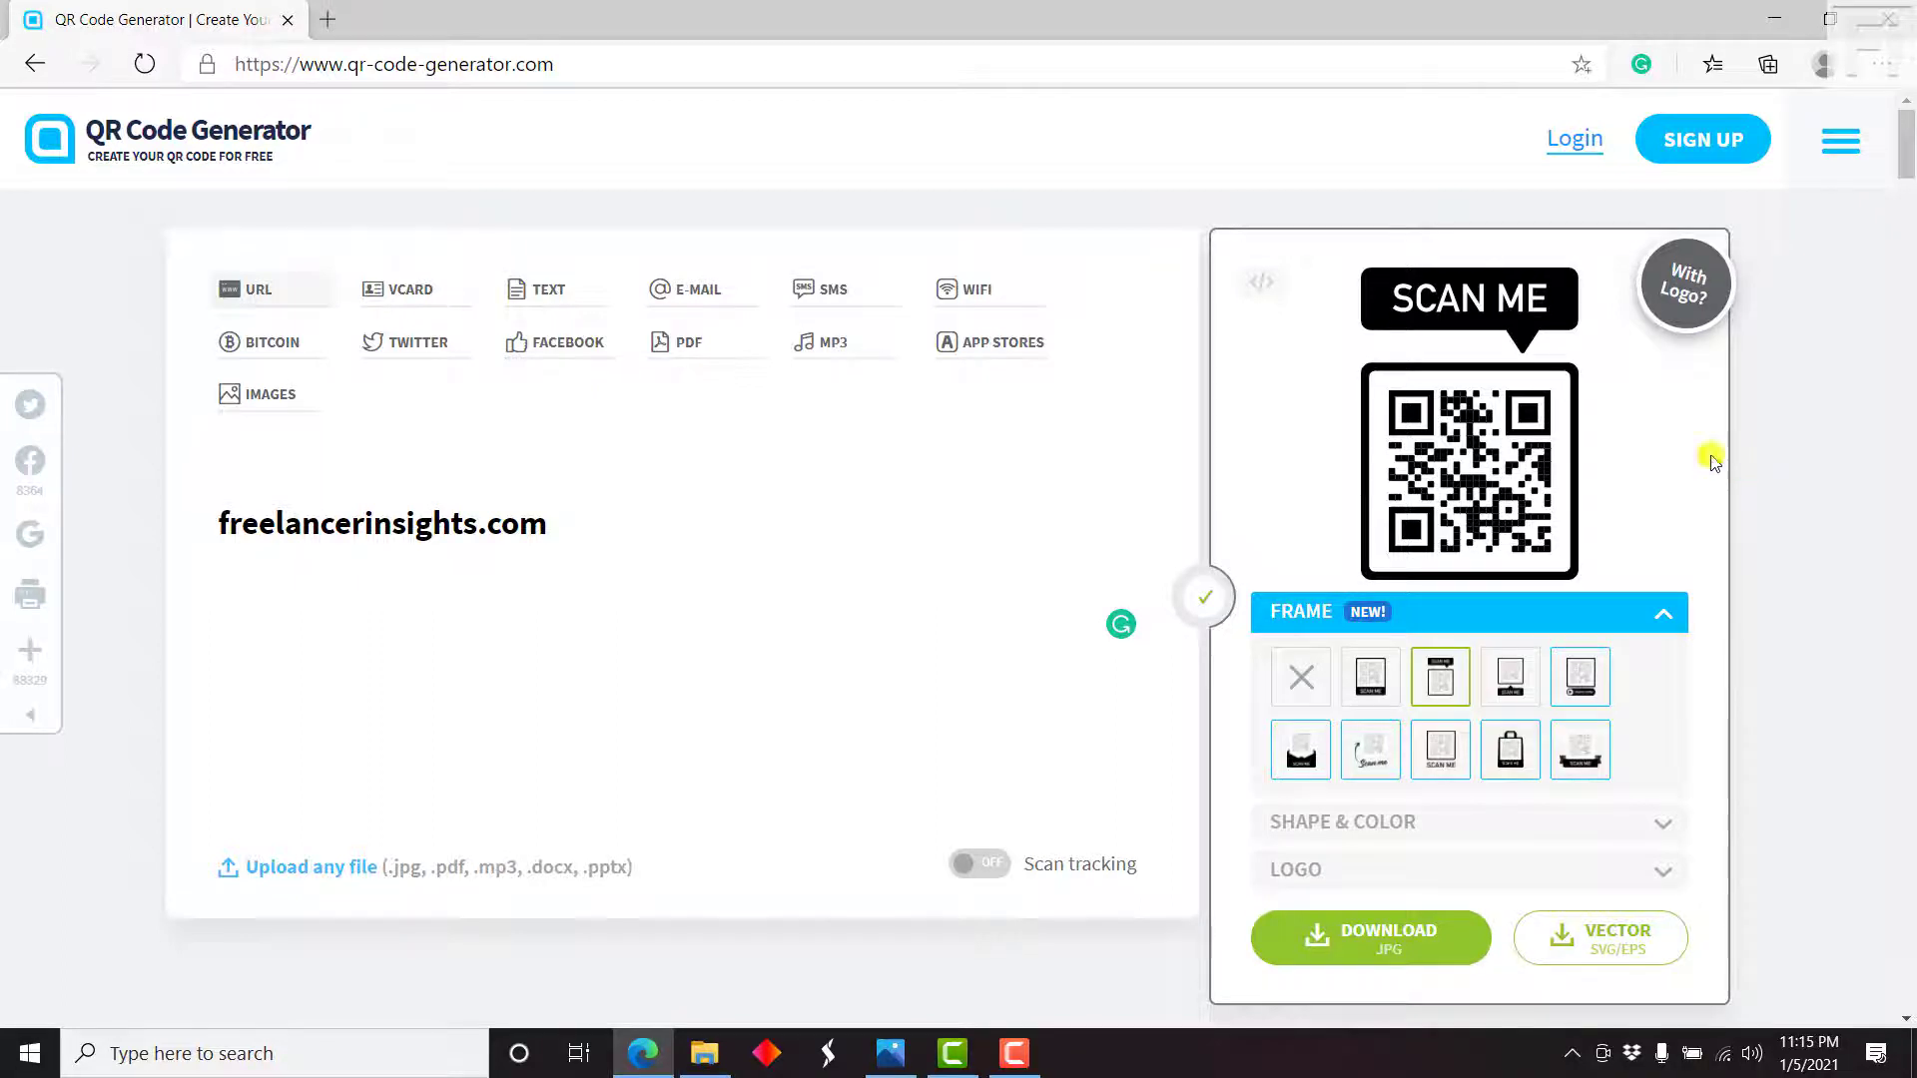
{"action": "mouse_move", "coordinate": [1597, 453]}
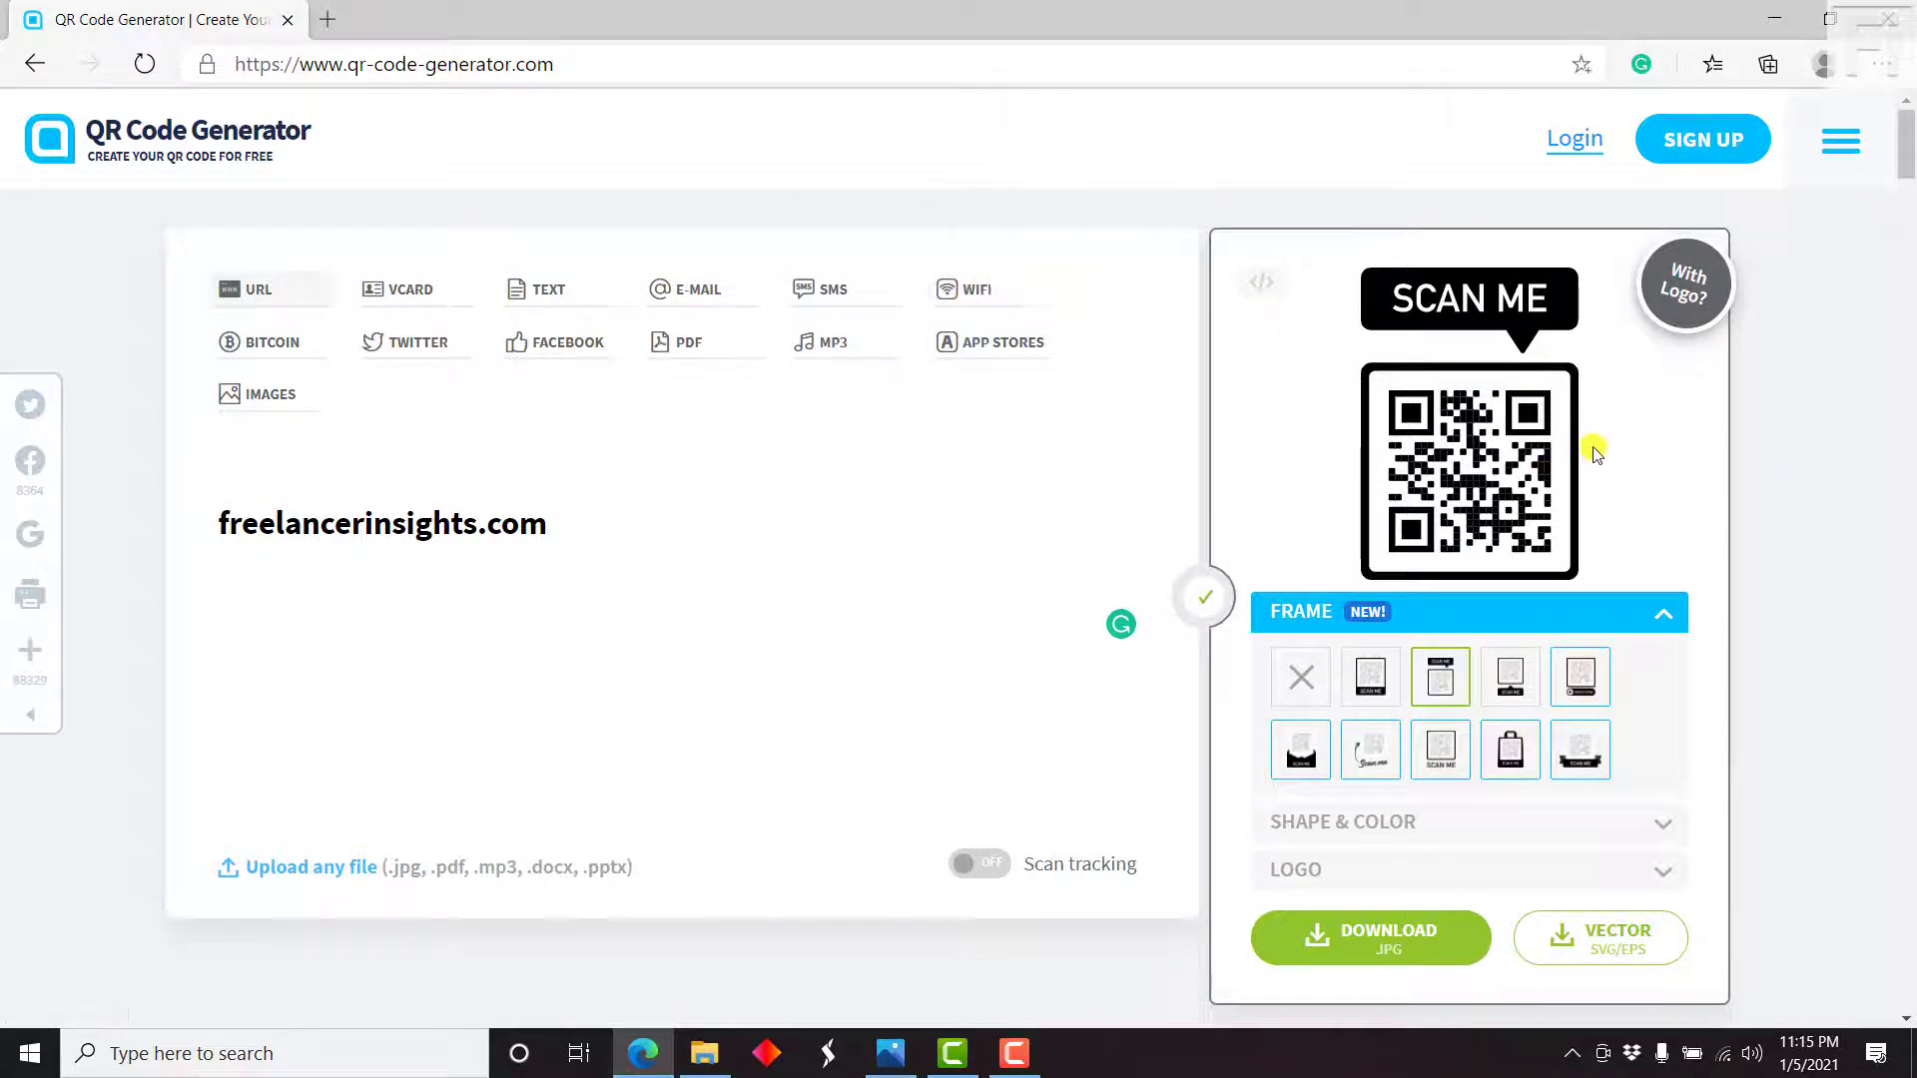
{"action": "mouse_move", "coordinate": [1750, 415]}
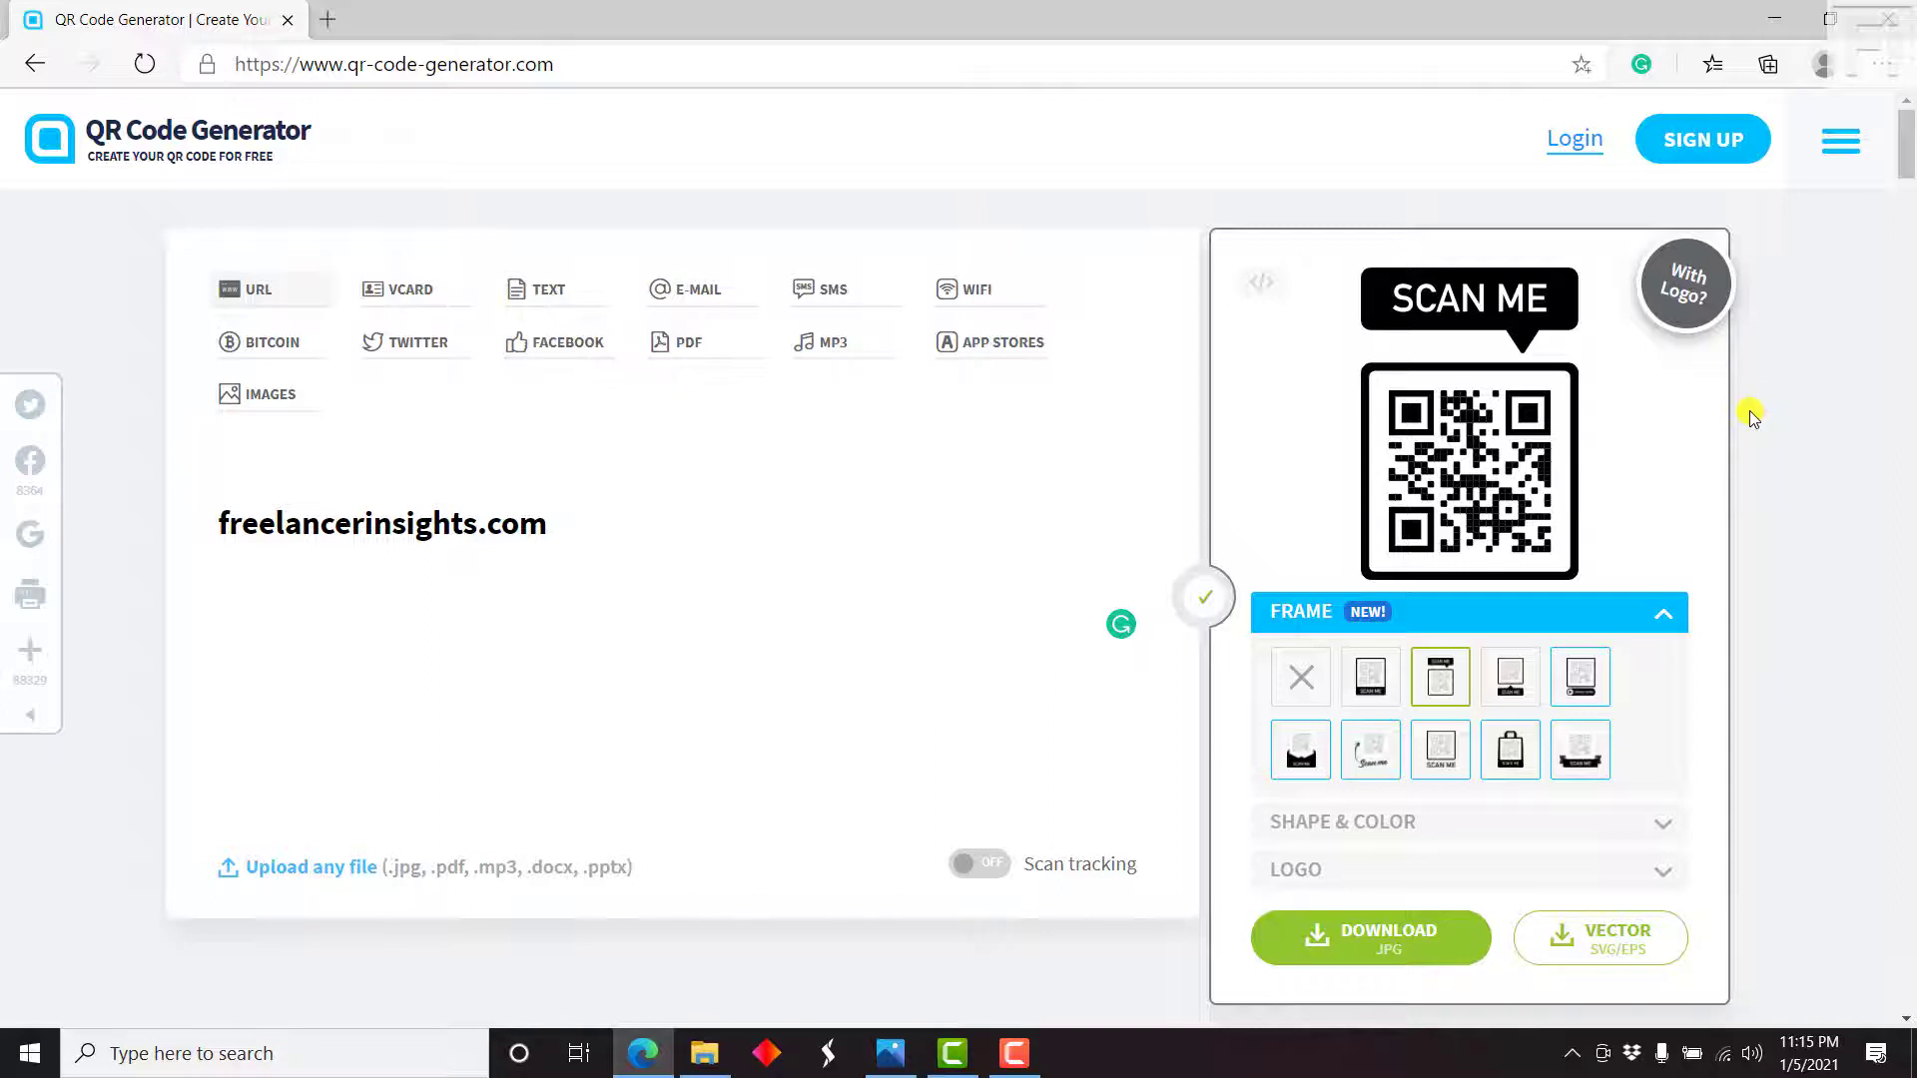
{"action": "mouse_move", "coordinate": [1543, 535]}
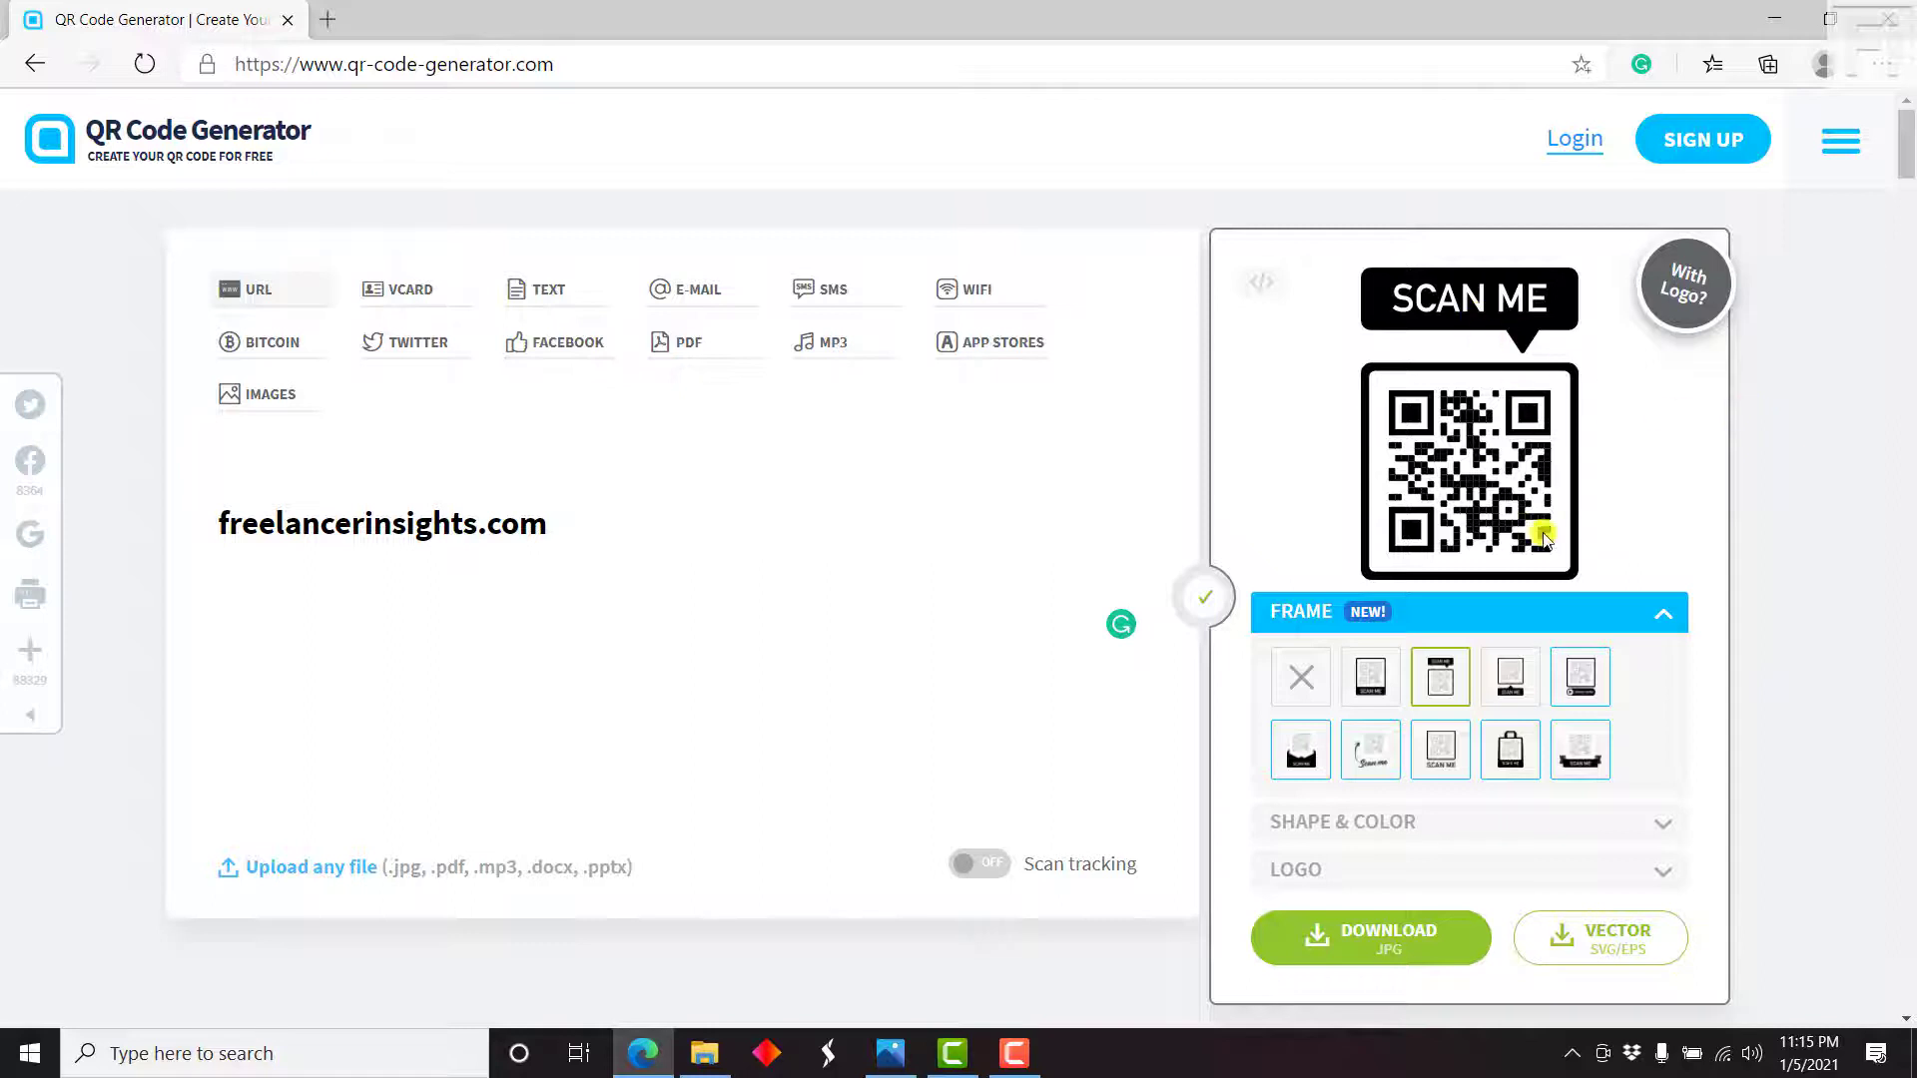
Browse the shape/colour and logo option panels without changing anything
{"action": "left_click", "coordinate": [1342, 821]}
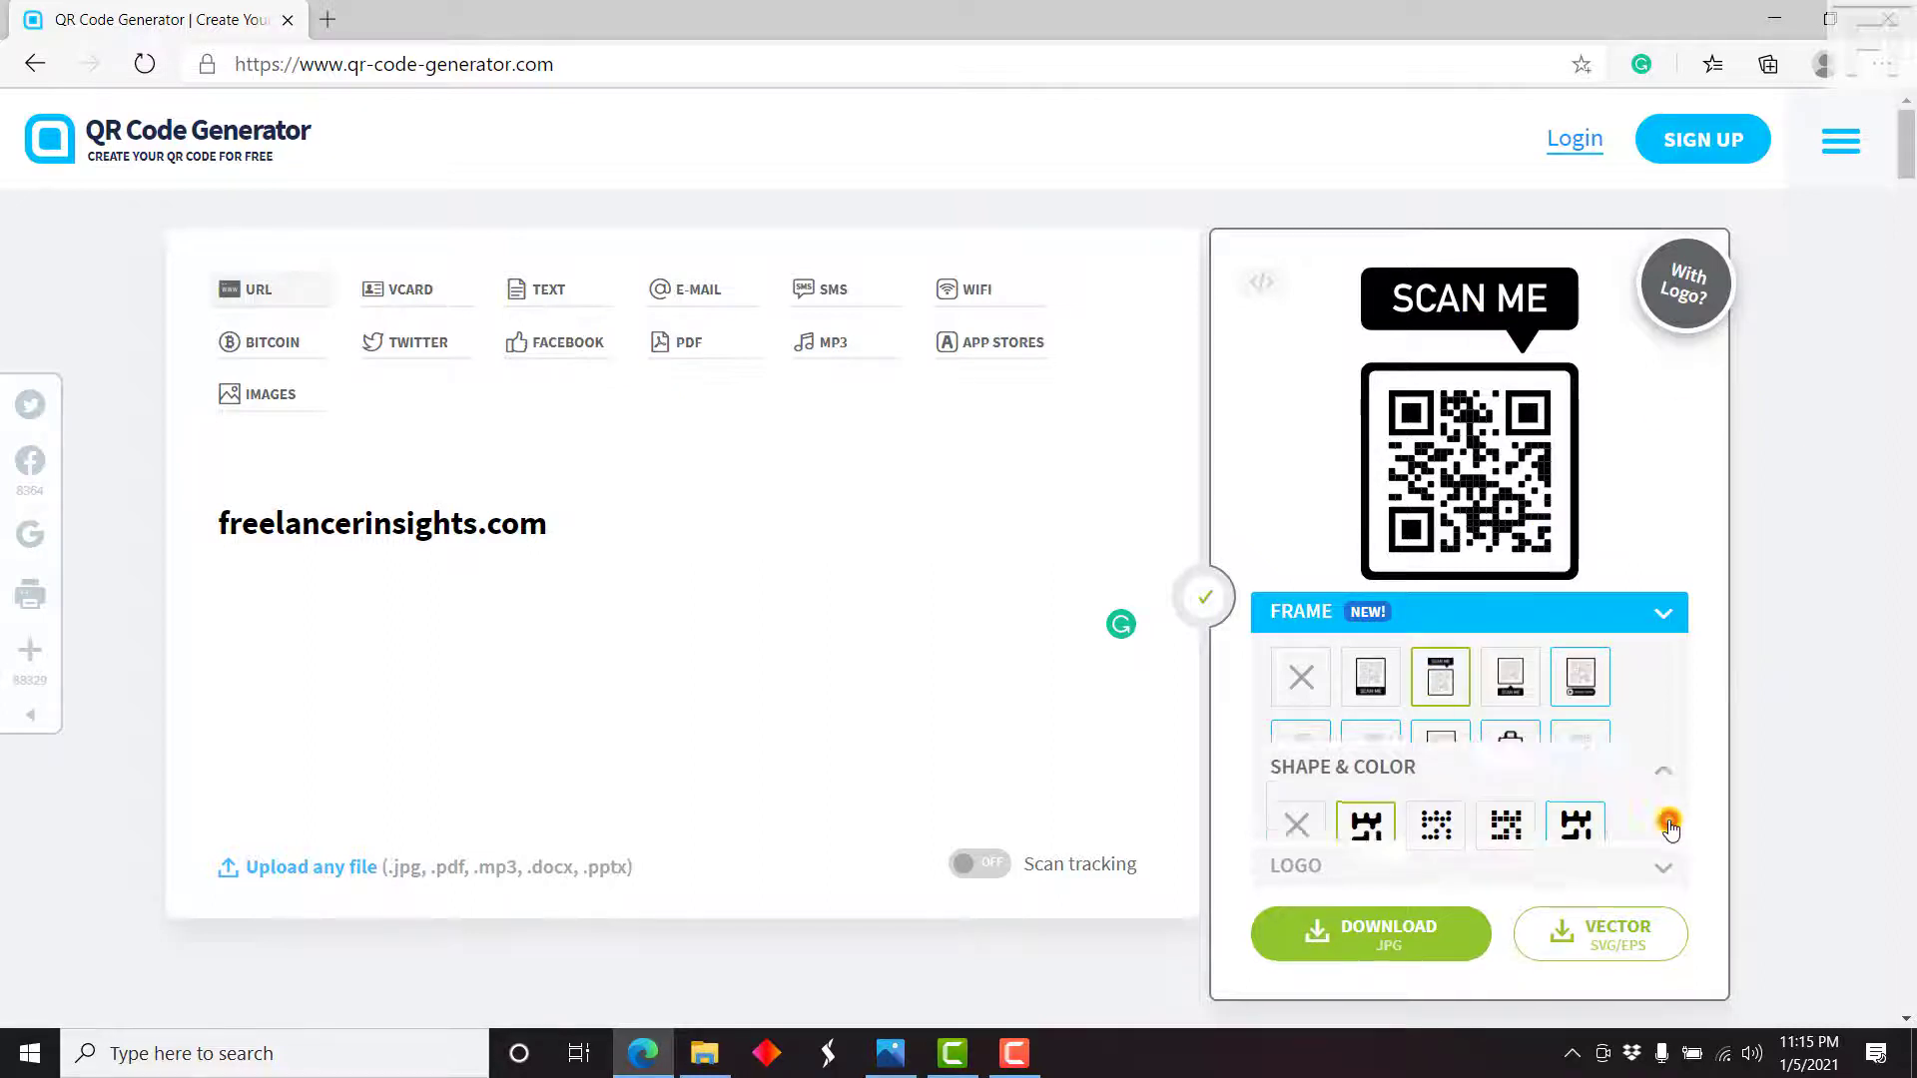
{"action": "left_click", "coordinate": [1663, 613]}
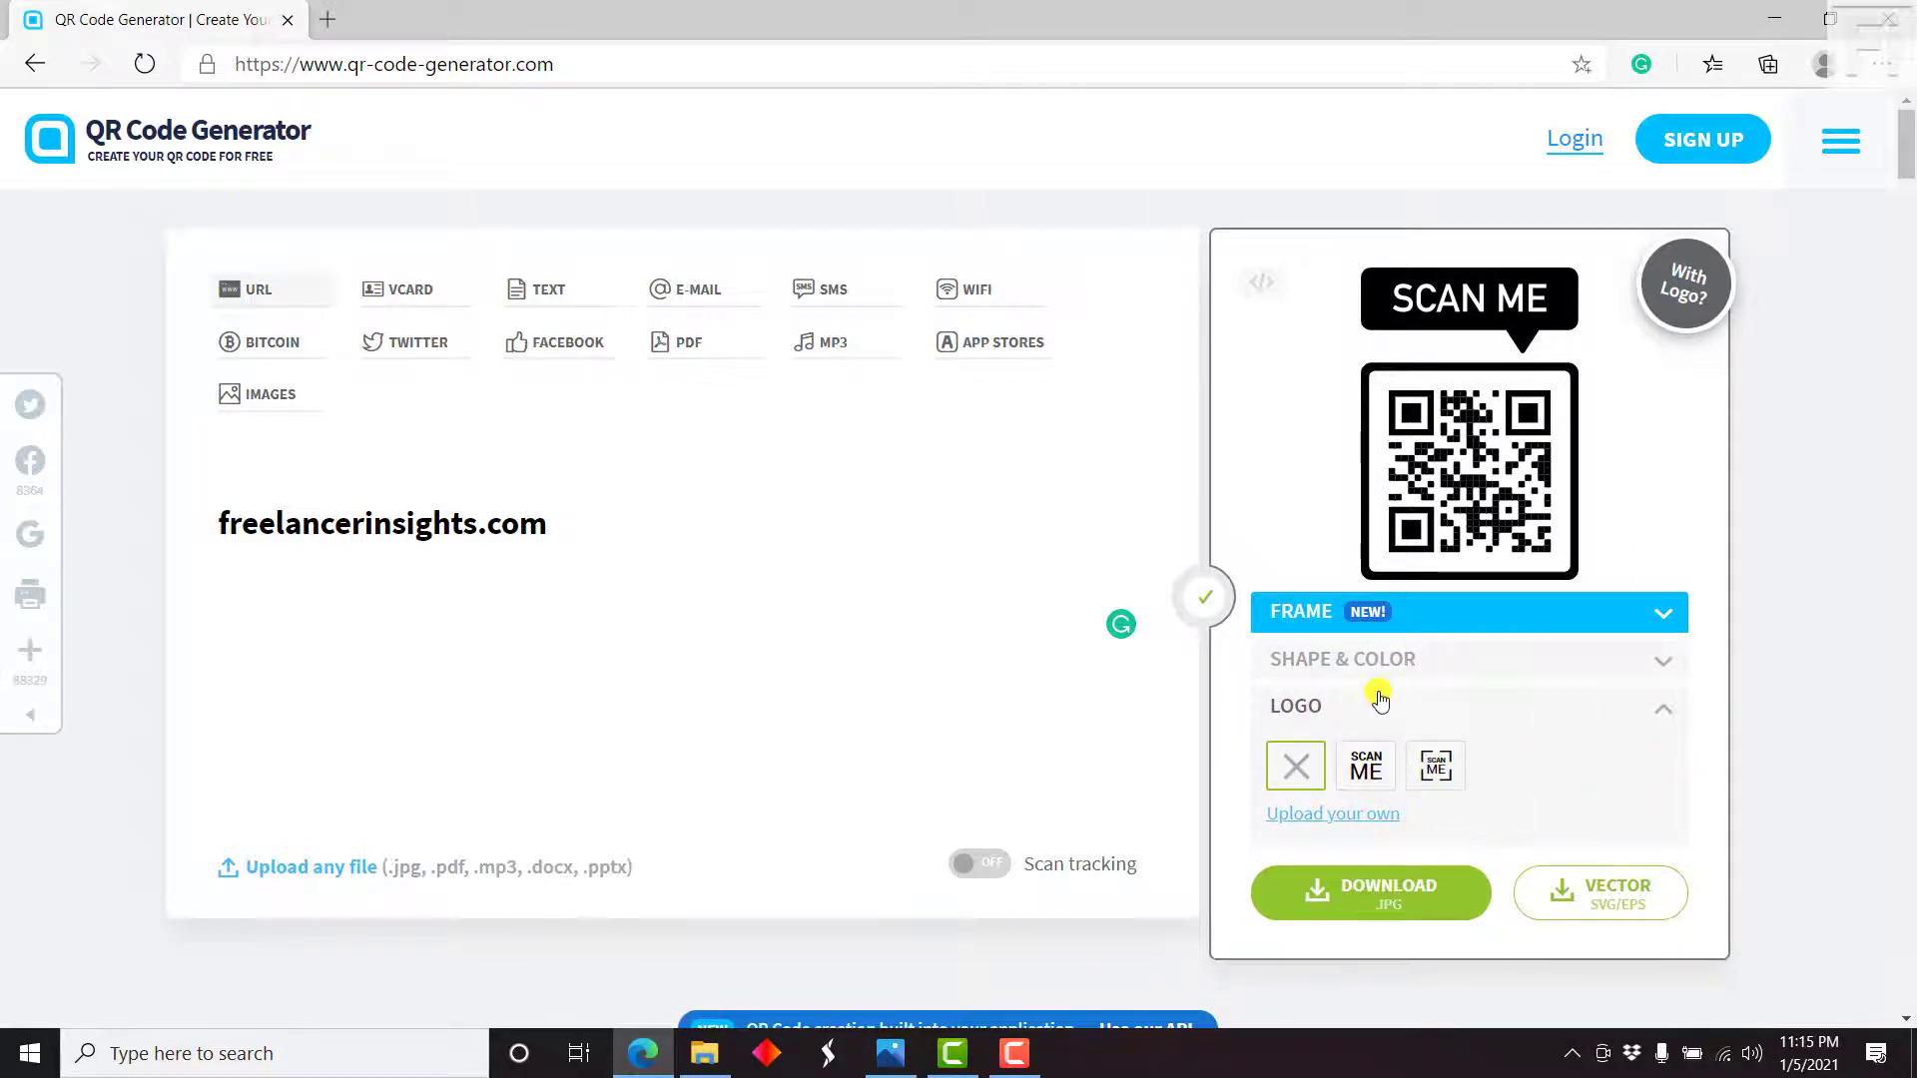
{"action": "left_click", "coordinate": [1663, 612]}
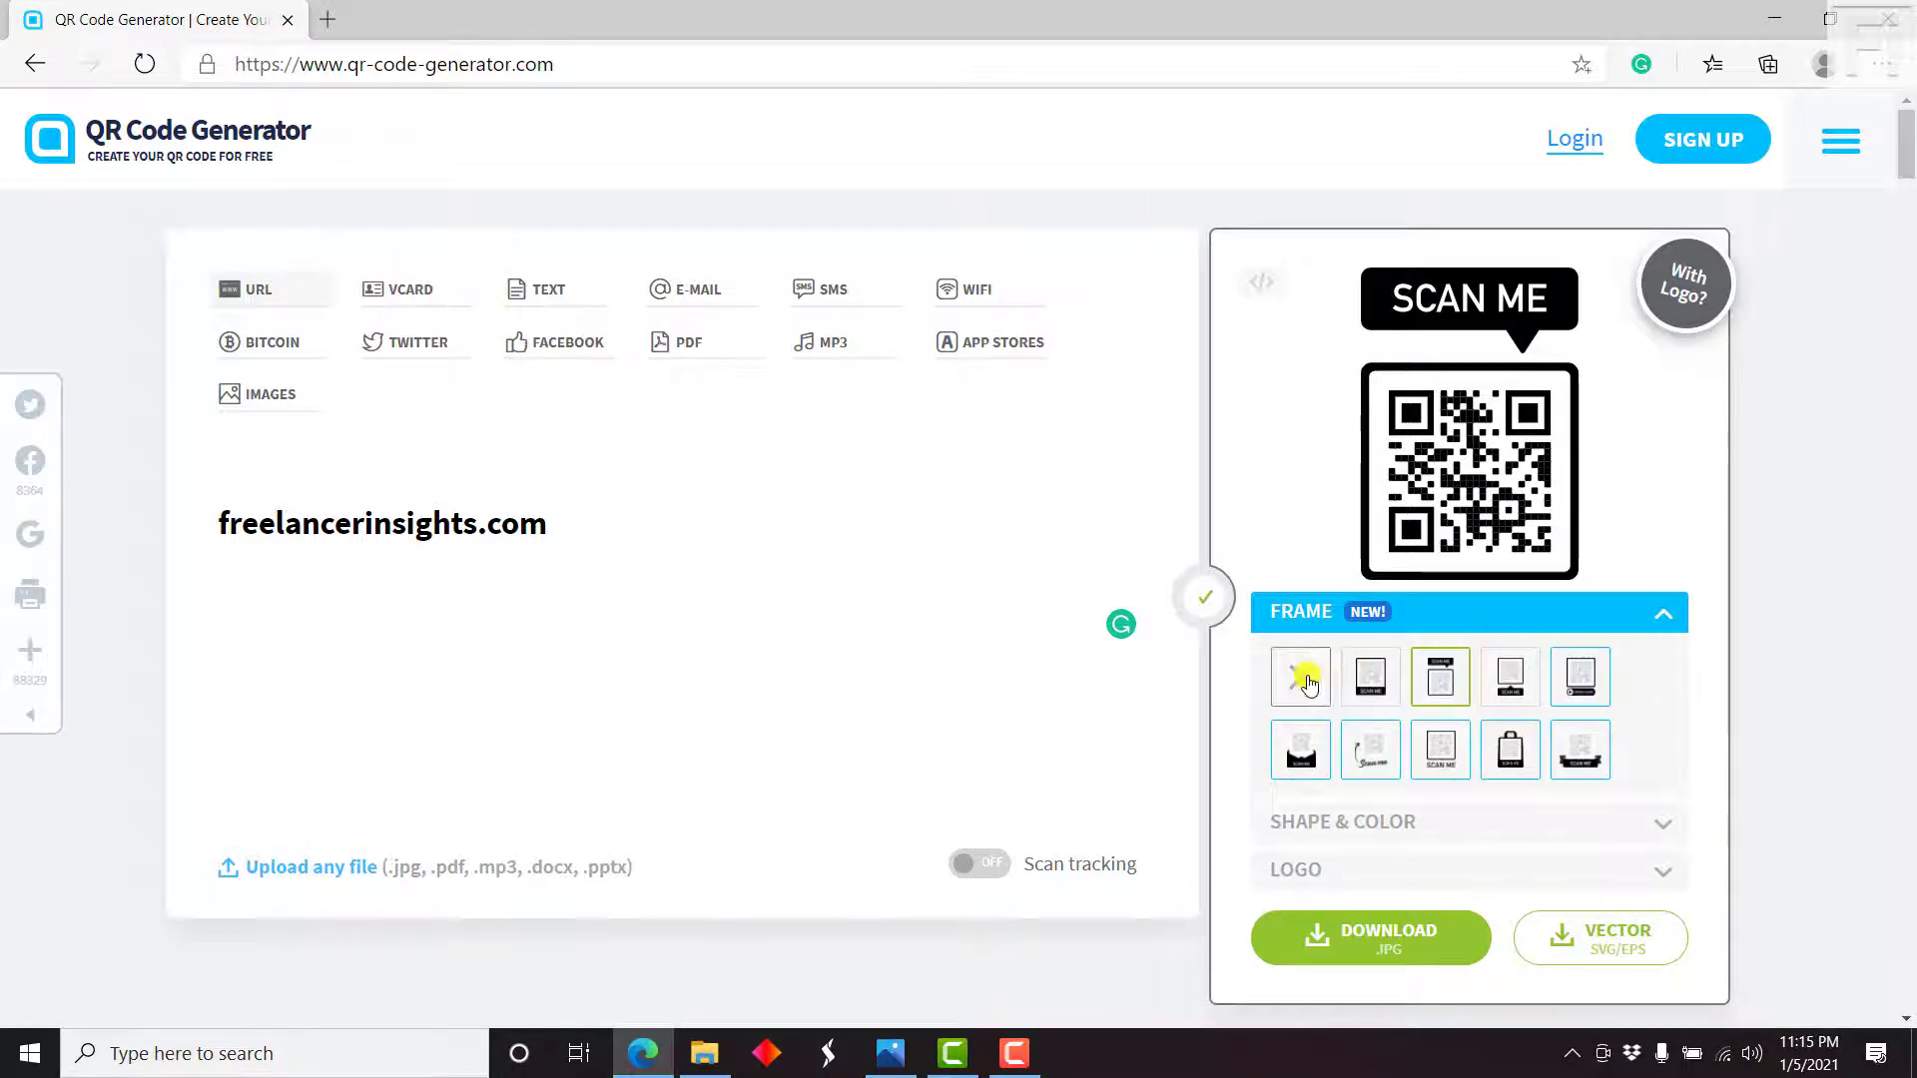
Remove the frame briefly, then reapply the SCAN ME frame to the code
{"action": "left_click", "coordinate": [1299, 677]}
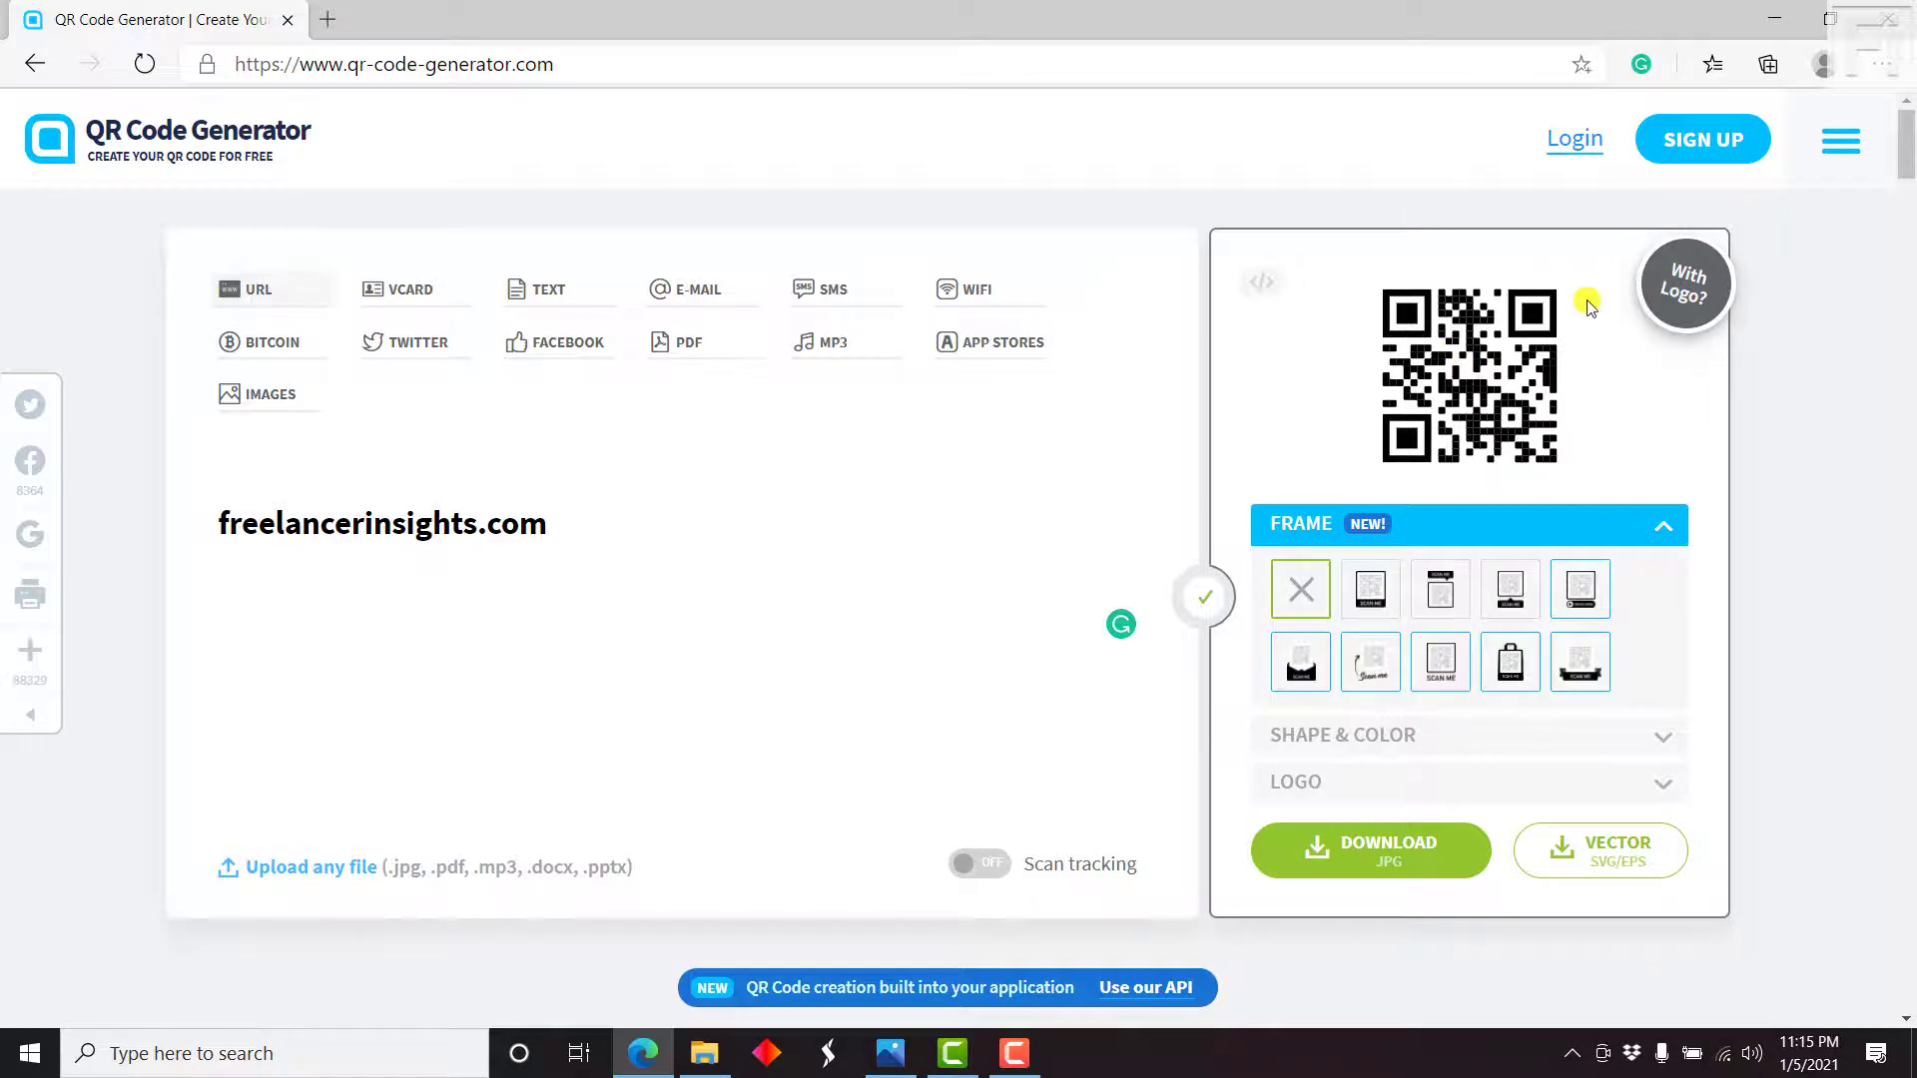
{"action": "left_click", "coordinate": [1439, 589]}
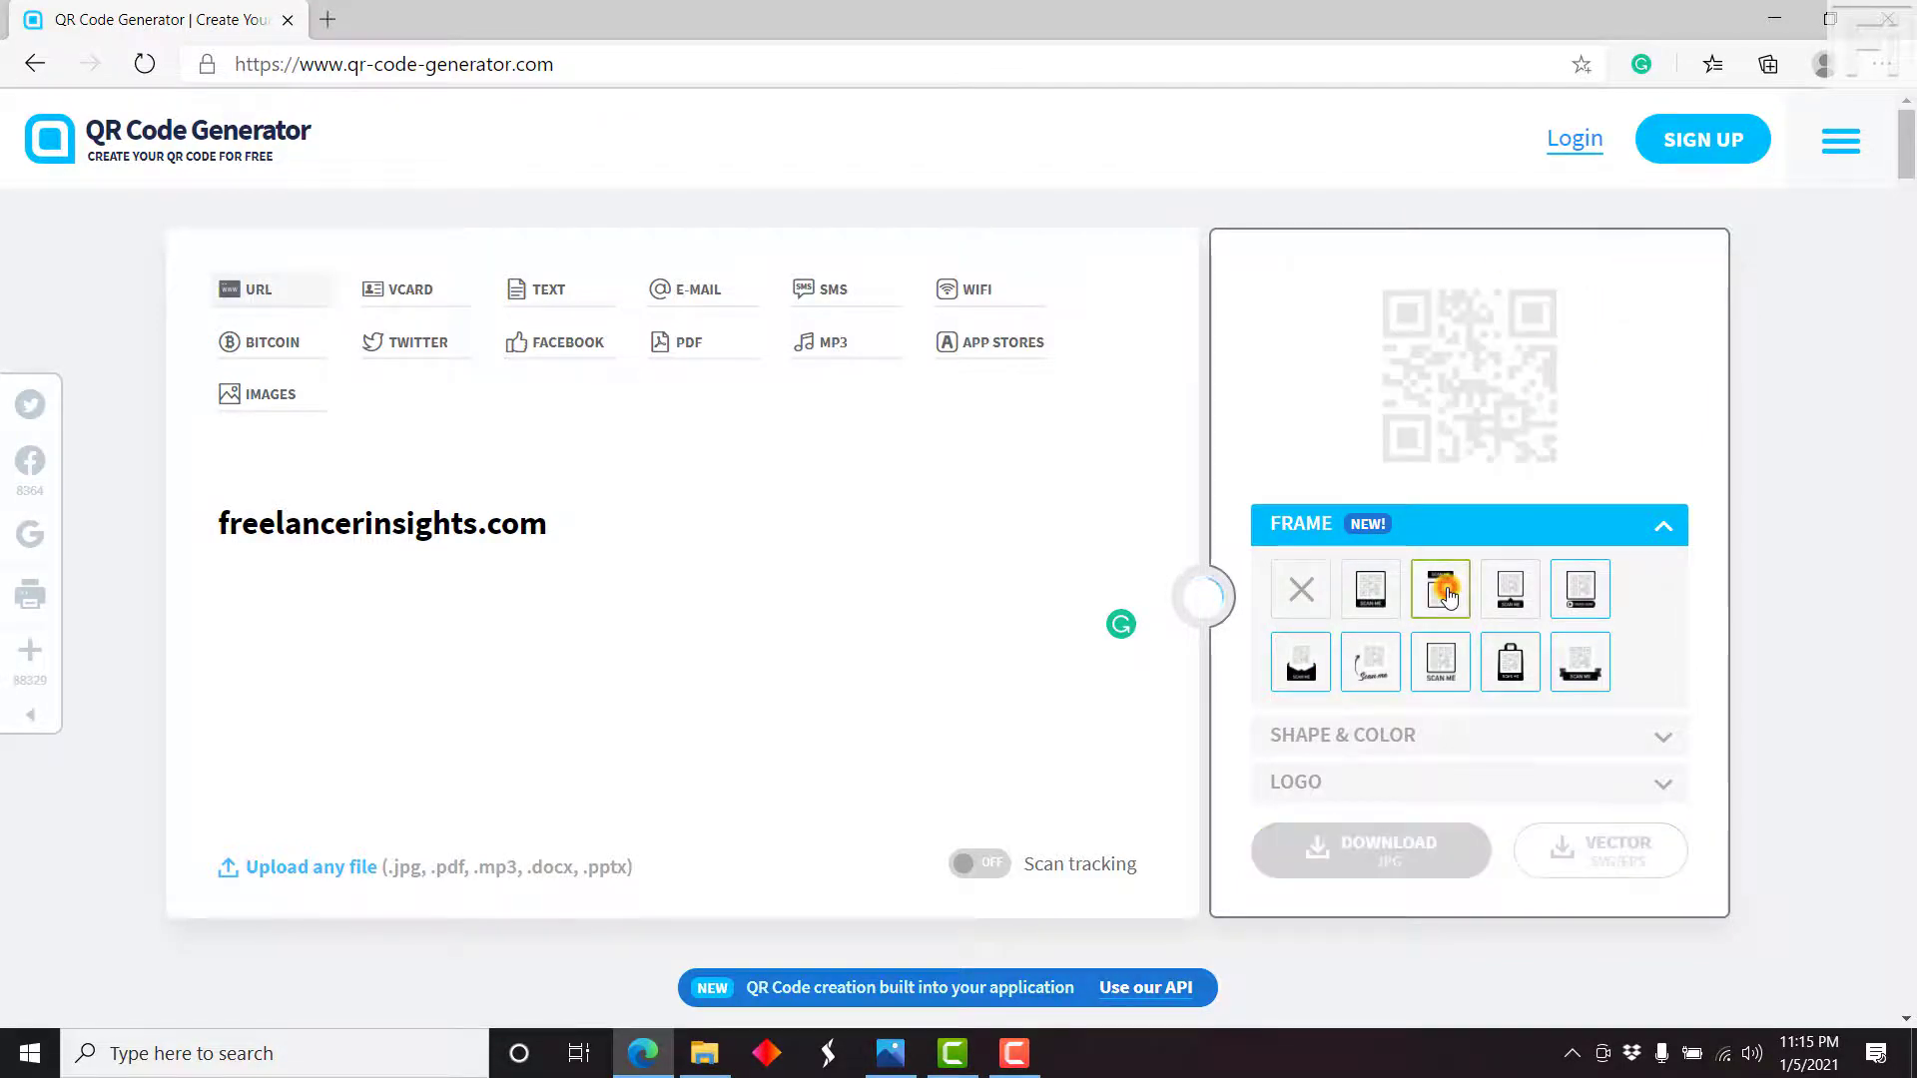
{"action": "left_click", "coordinate": [1439, 589]}
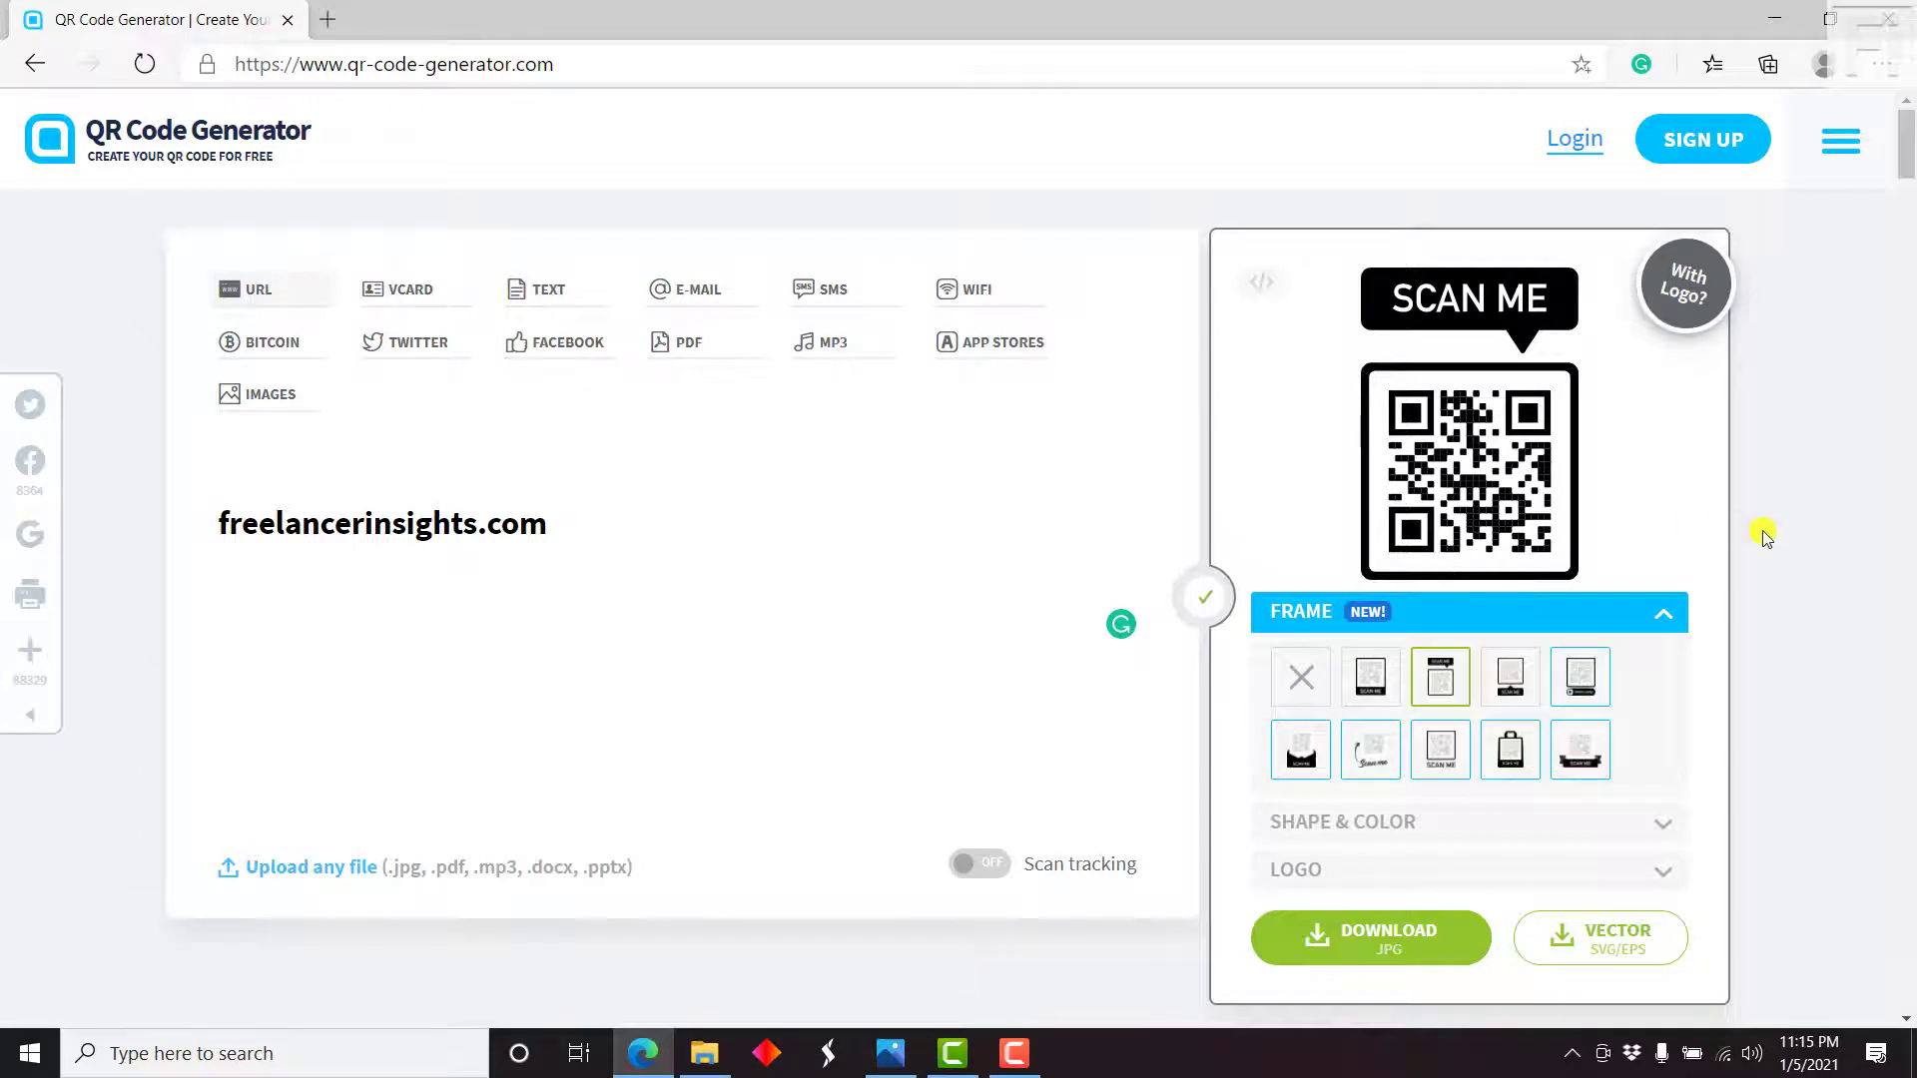
{"action": "mouse_move", "coordinate": [493, 565]}
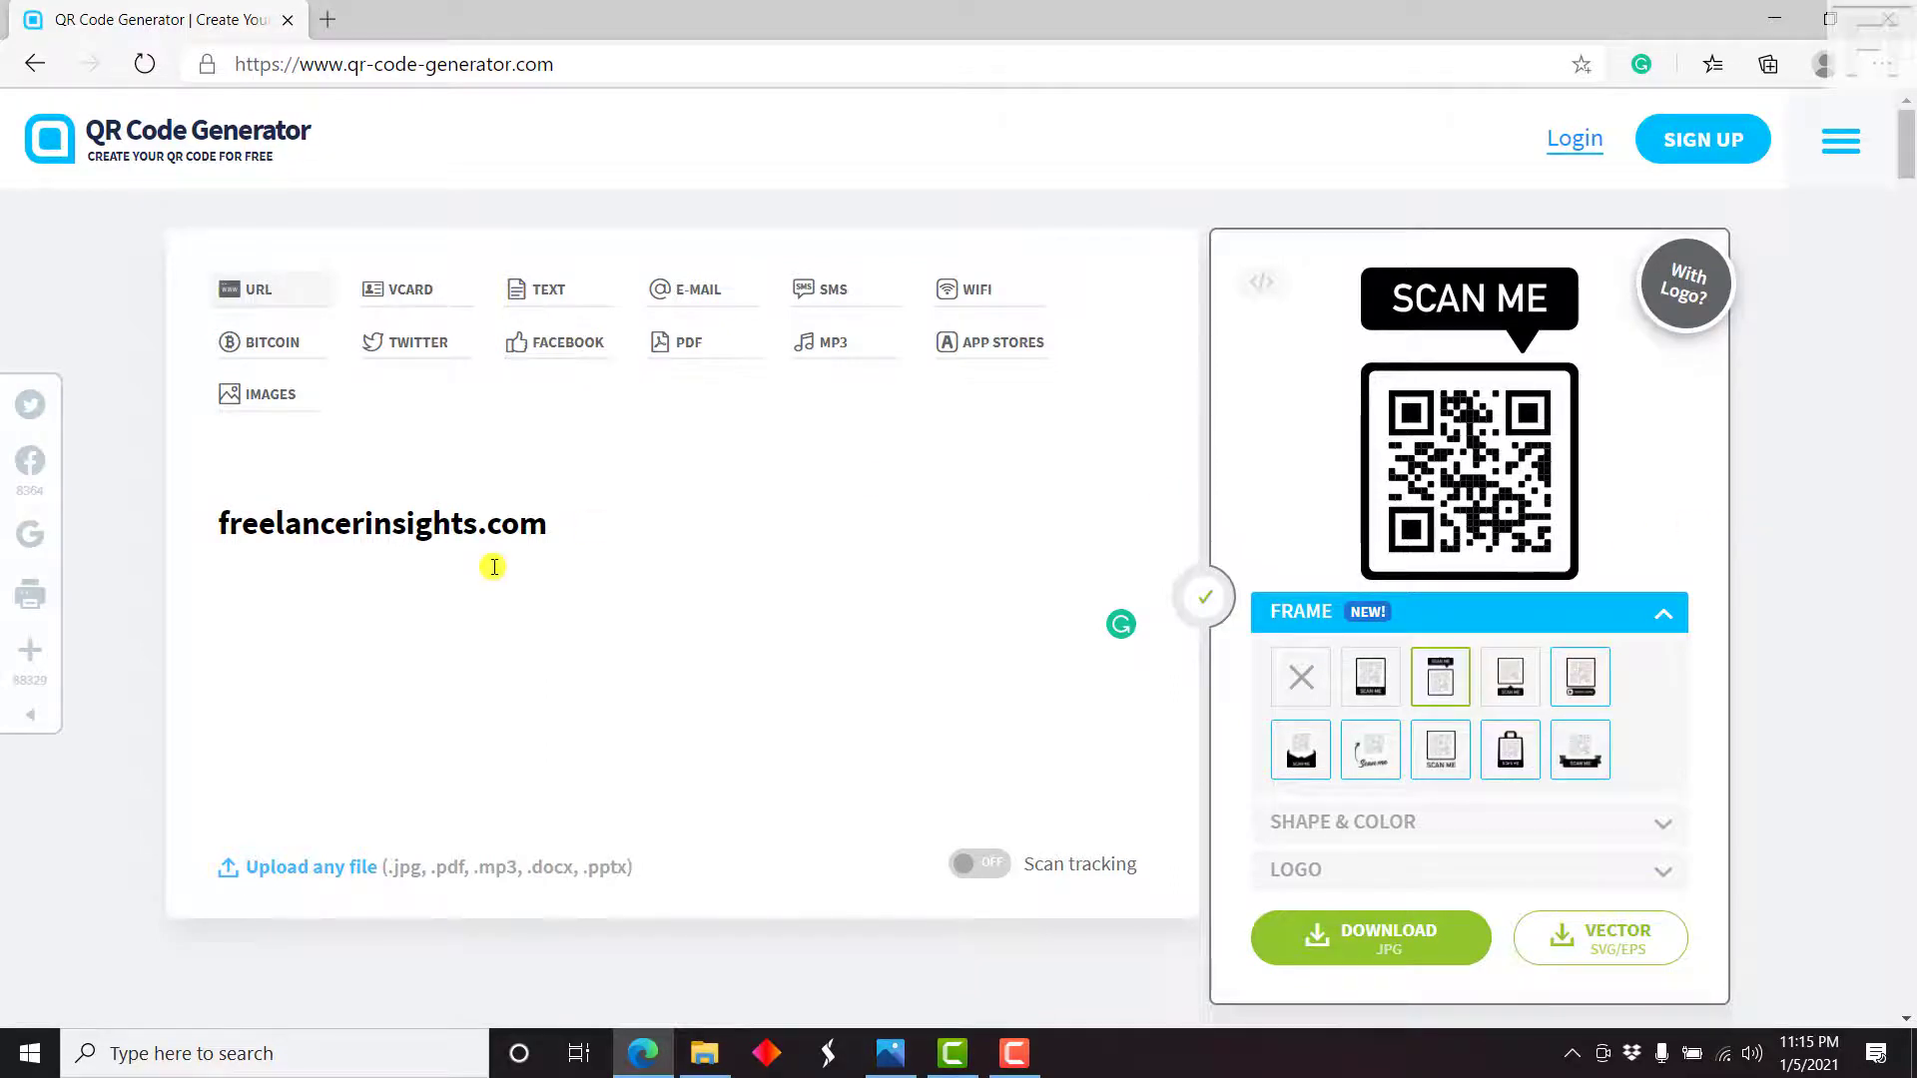
{"action": "mouse_move", "coordinate": [383, 615]}
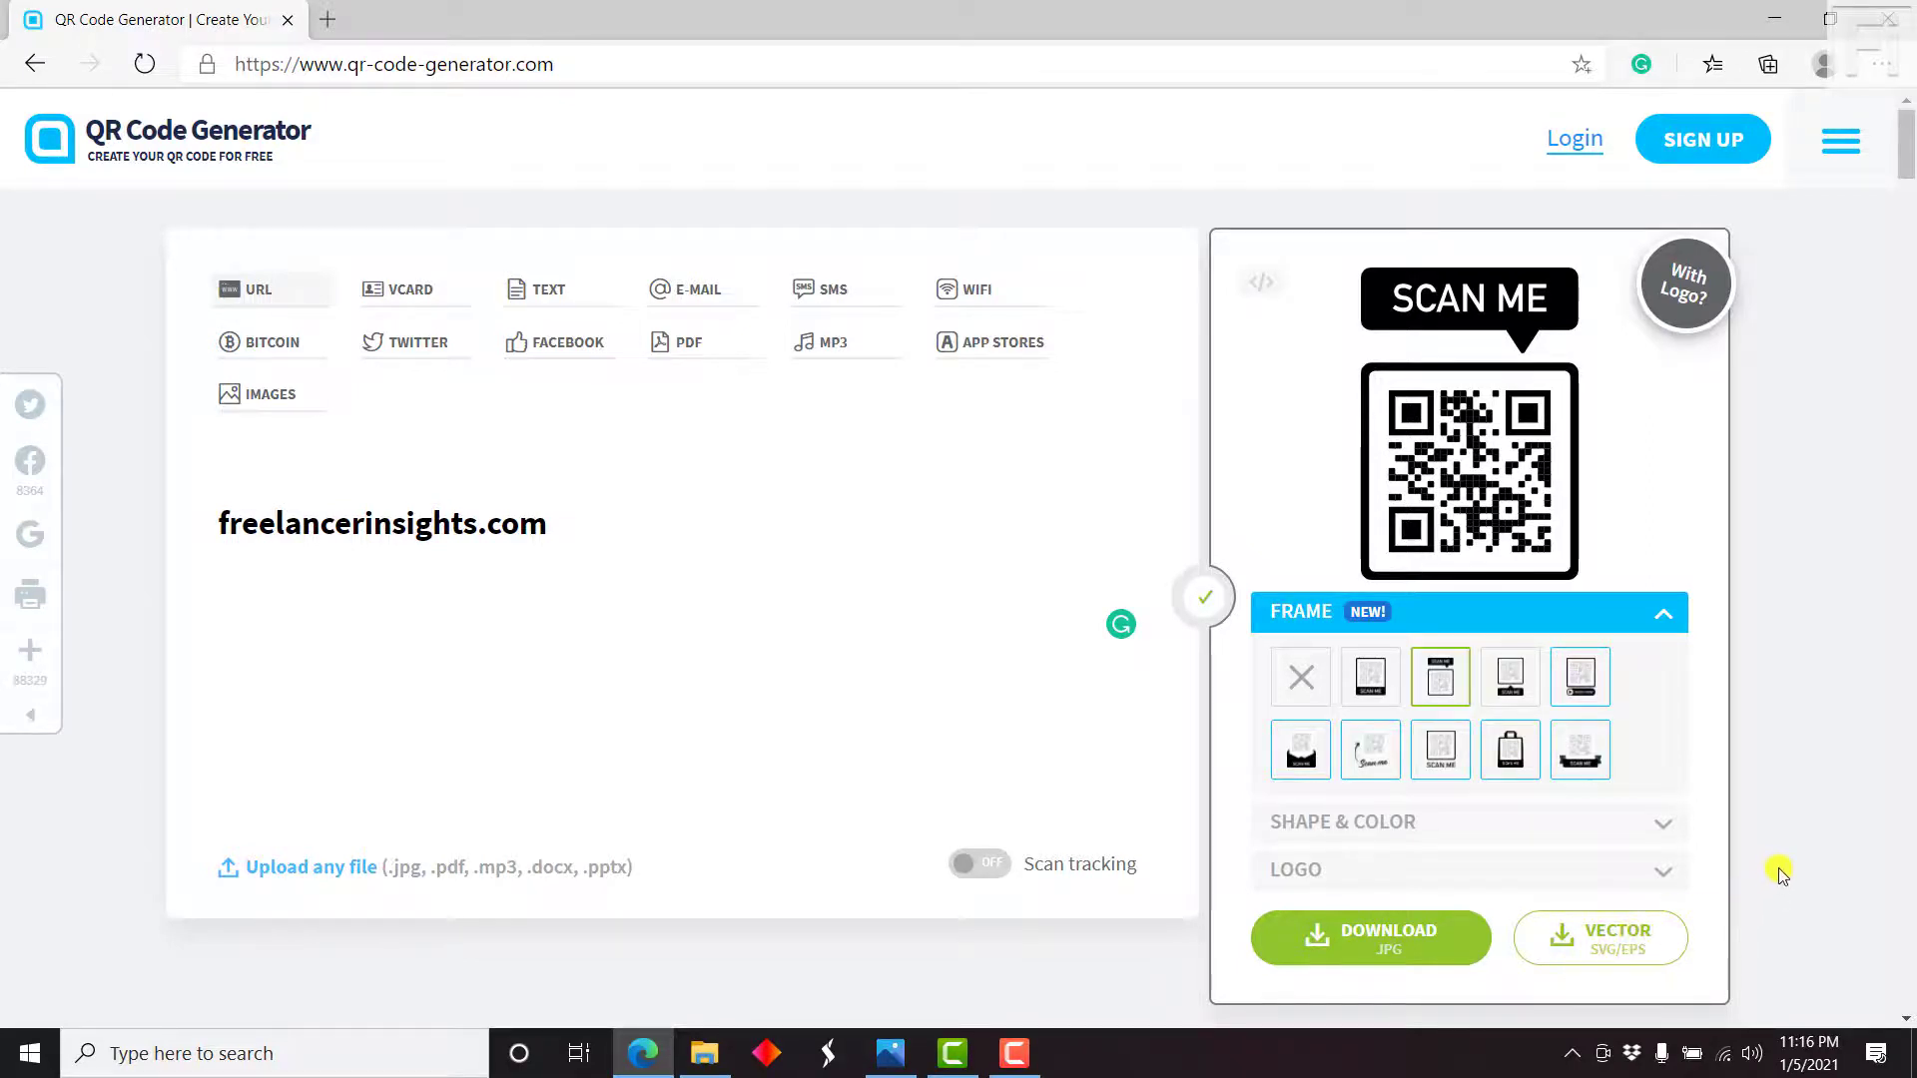
{"action": "mouse_move", "coordinate": [1581, 898]}
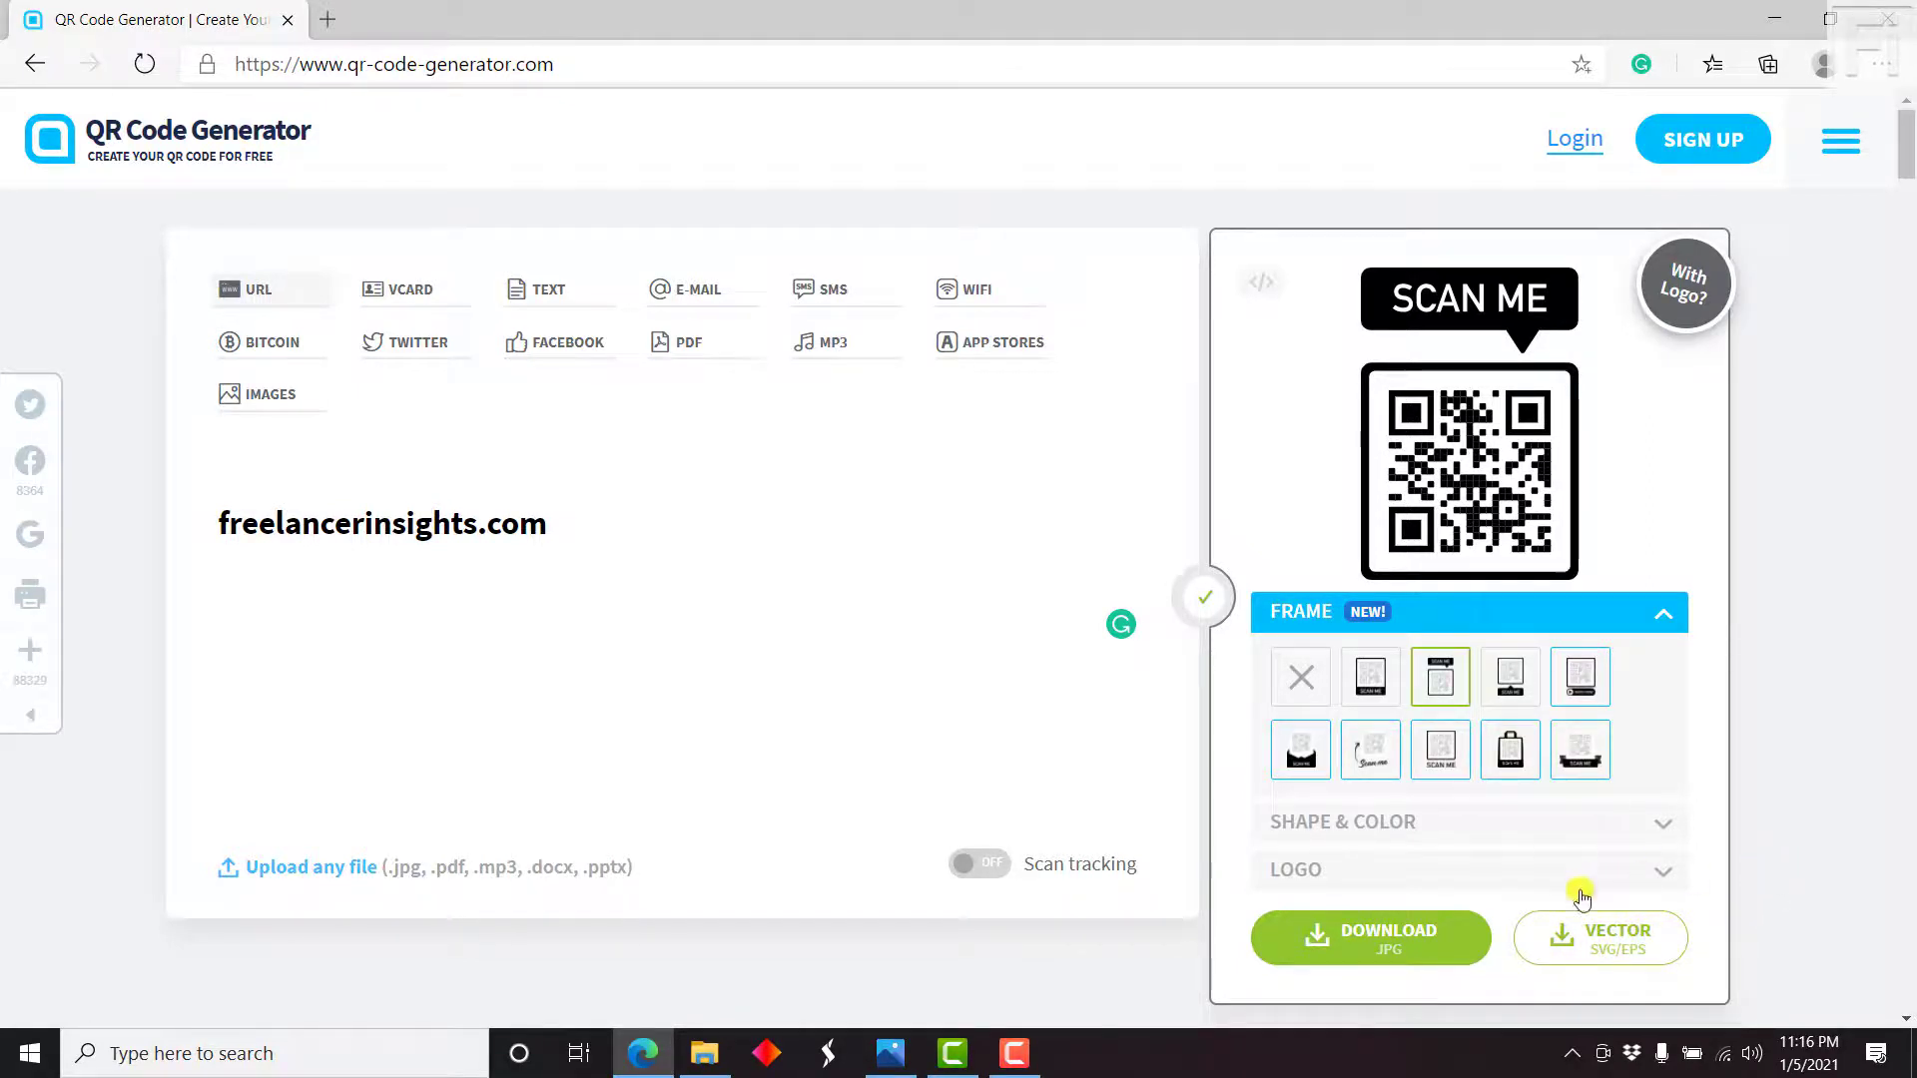
{"action": "mouse_move", "coordinate": [1785, 857]}
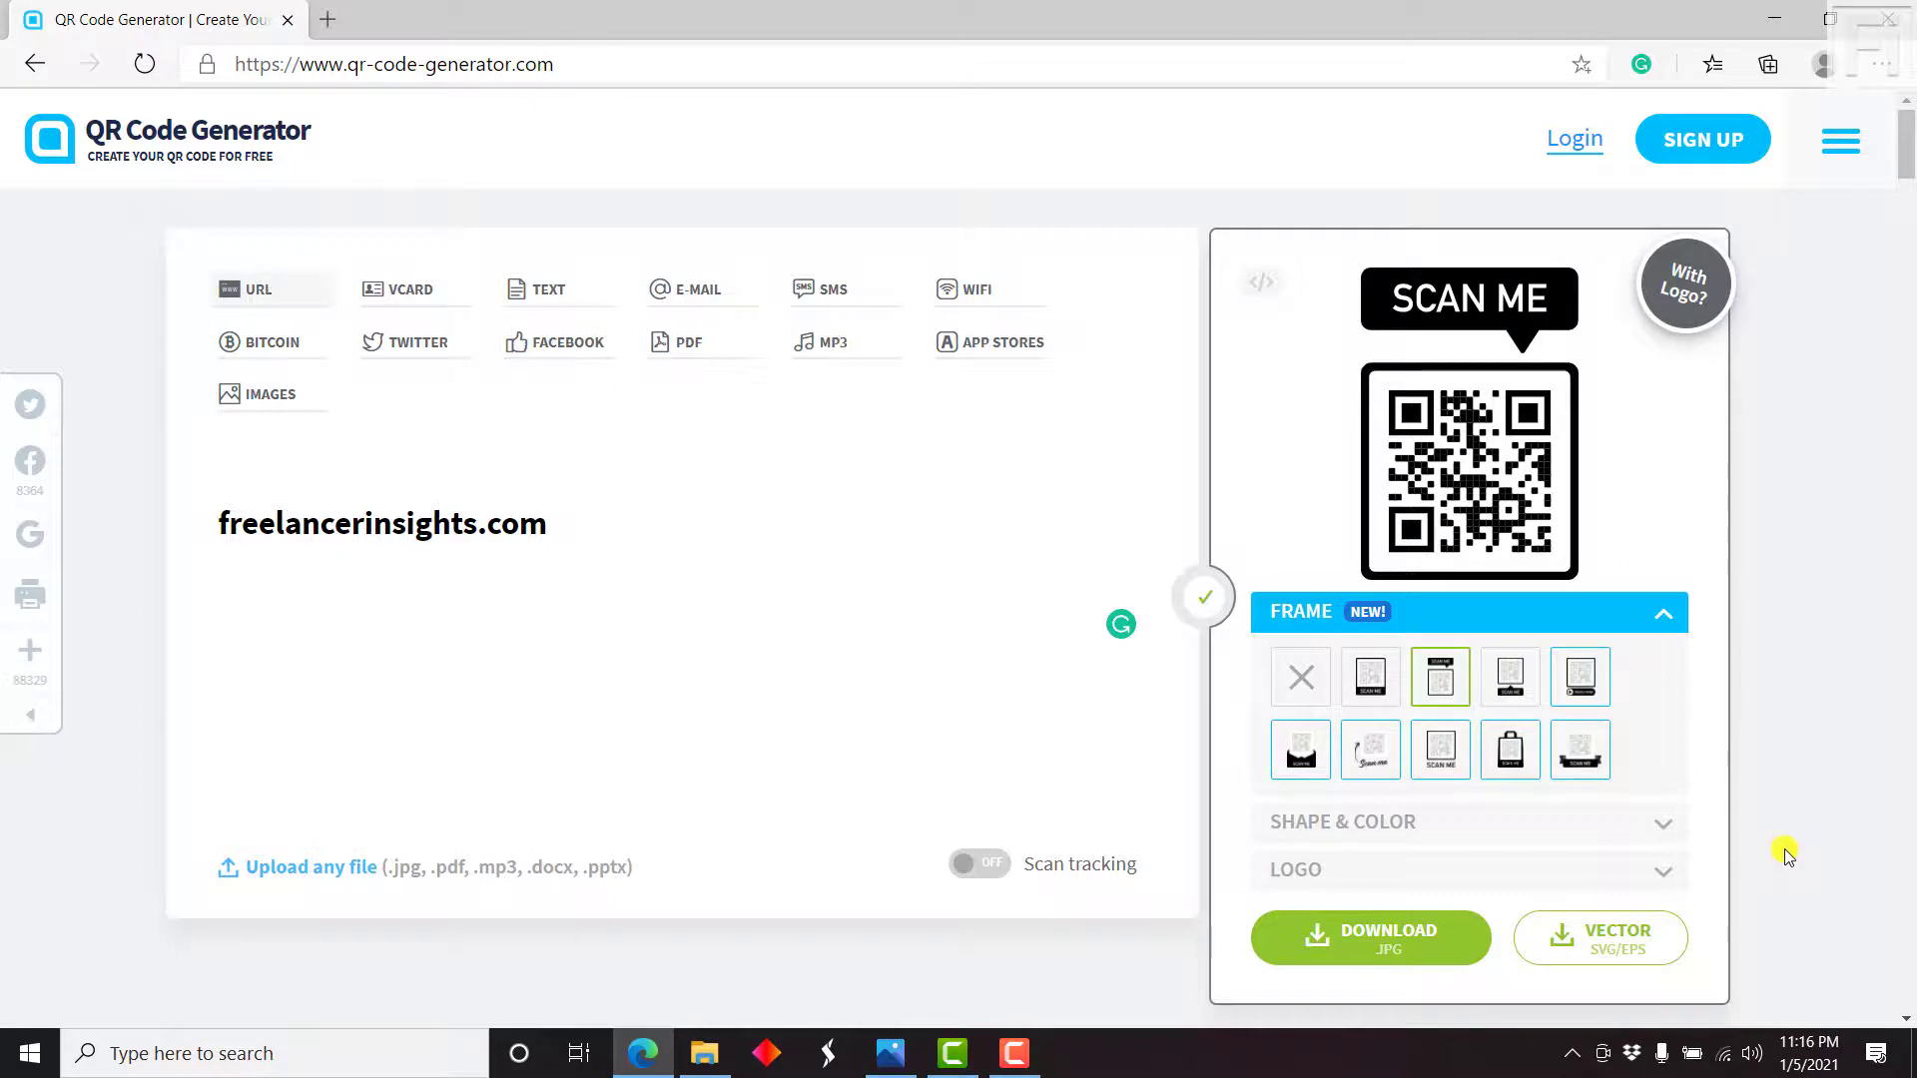
{"action": "mouse_move", "coordinate": [1405, 935]}
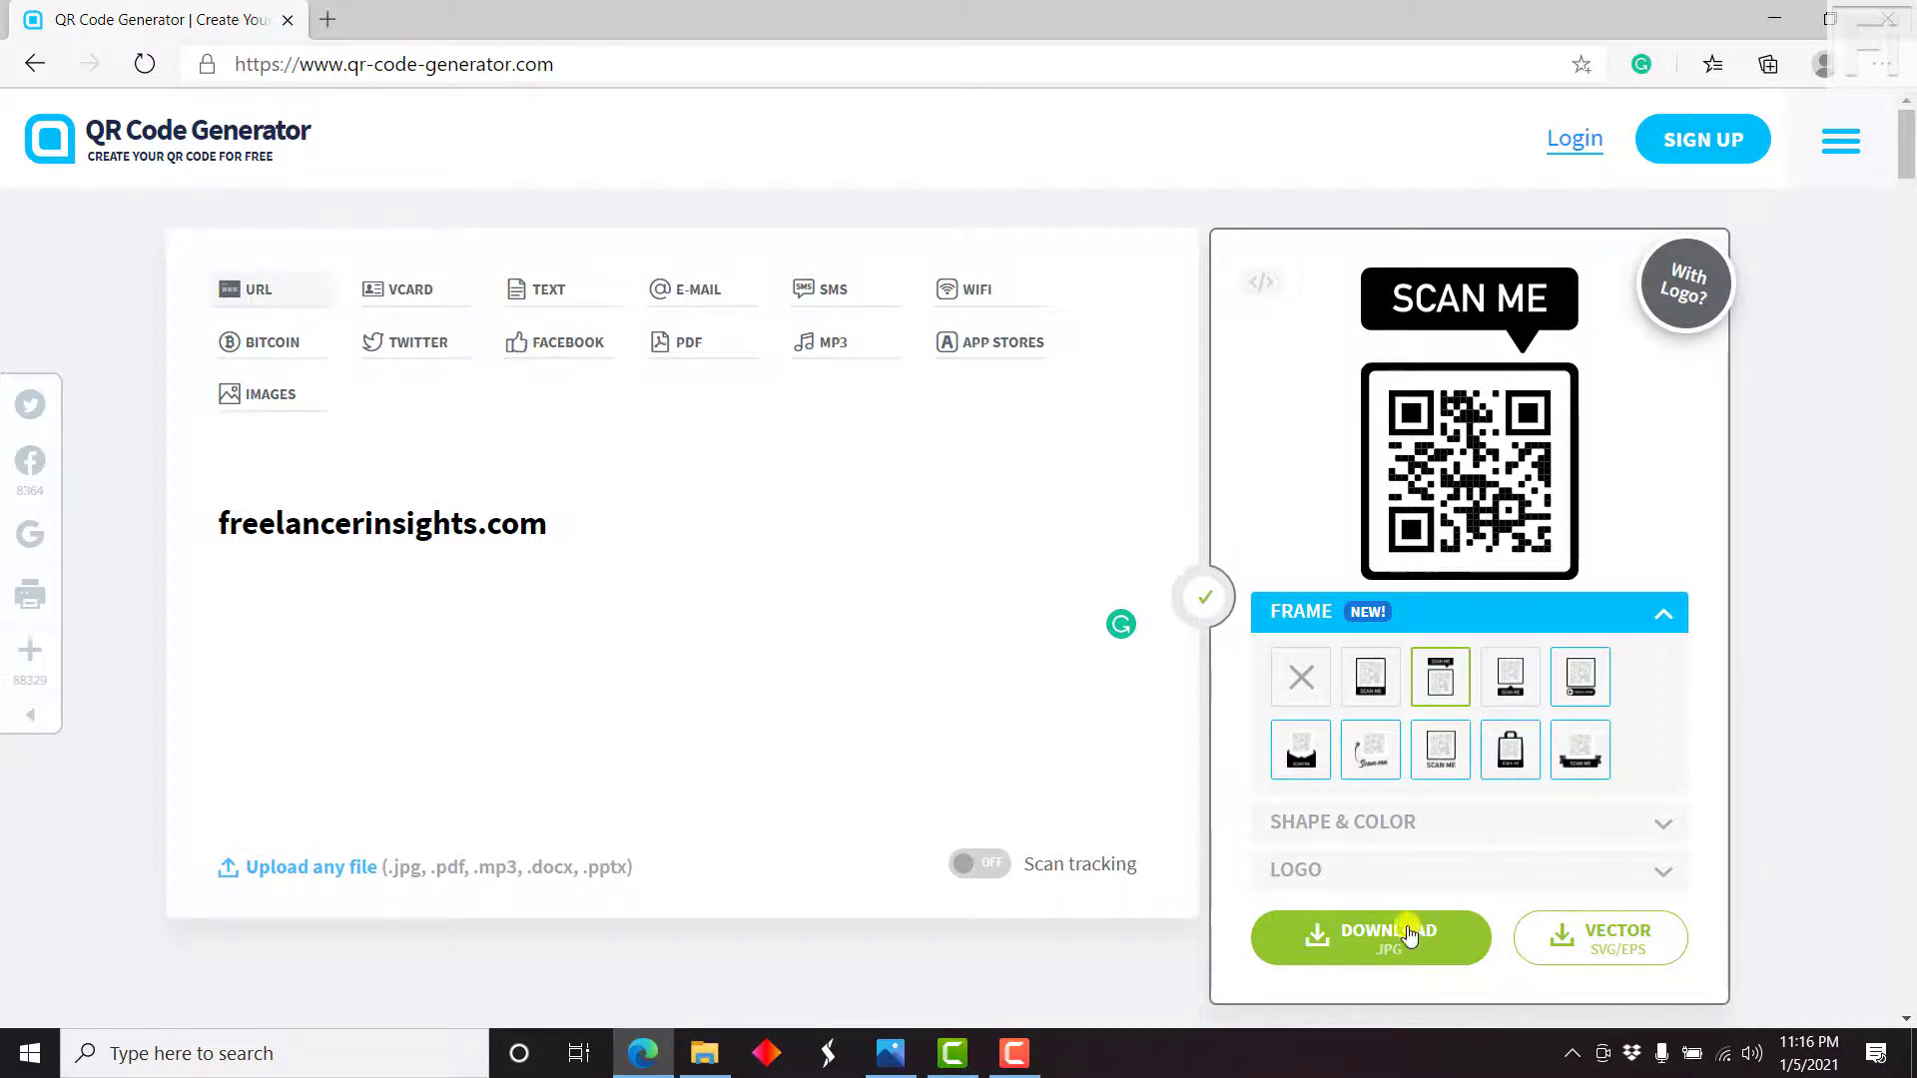
Download the SCAN ME framed QR code, saved as frame (2).png
{"action": "left_click", "coordinate": [1370, 937]}
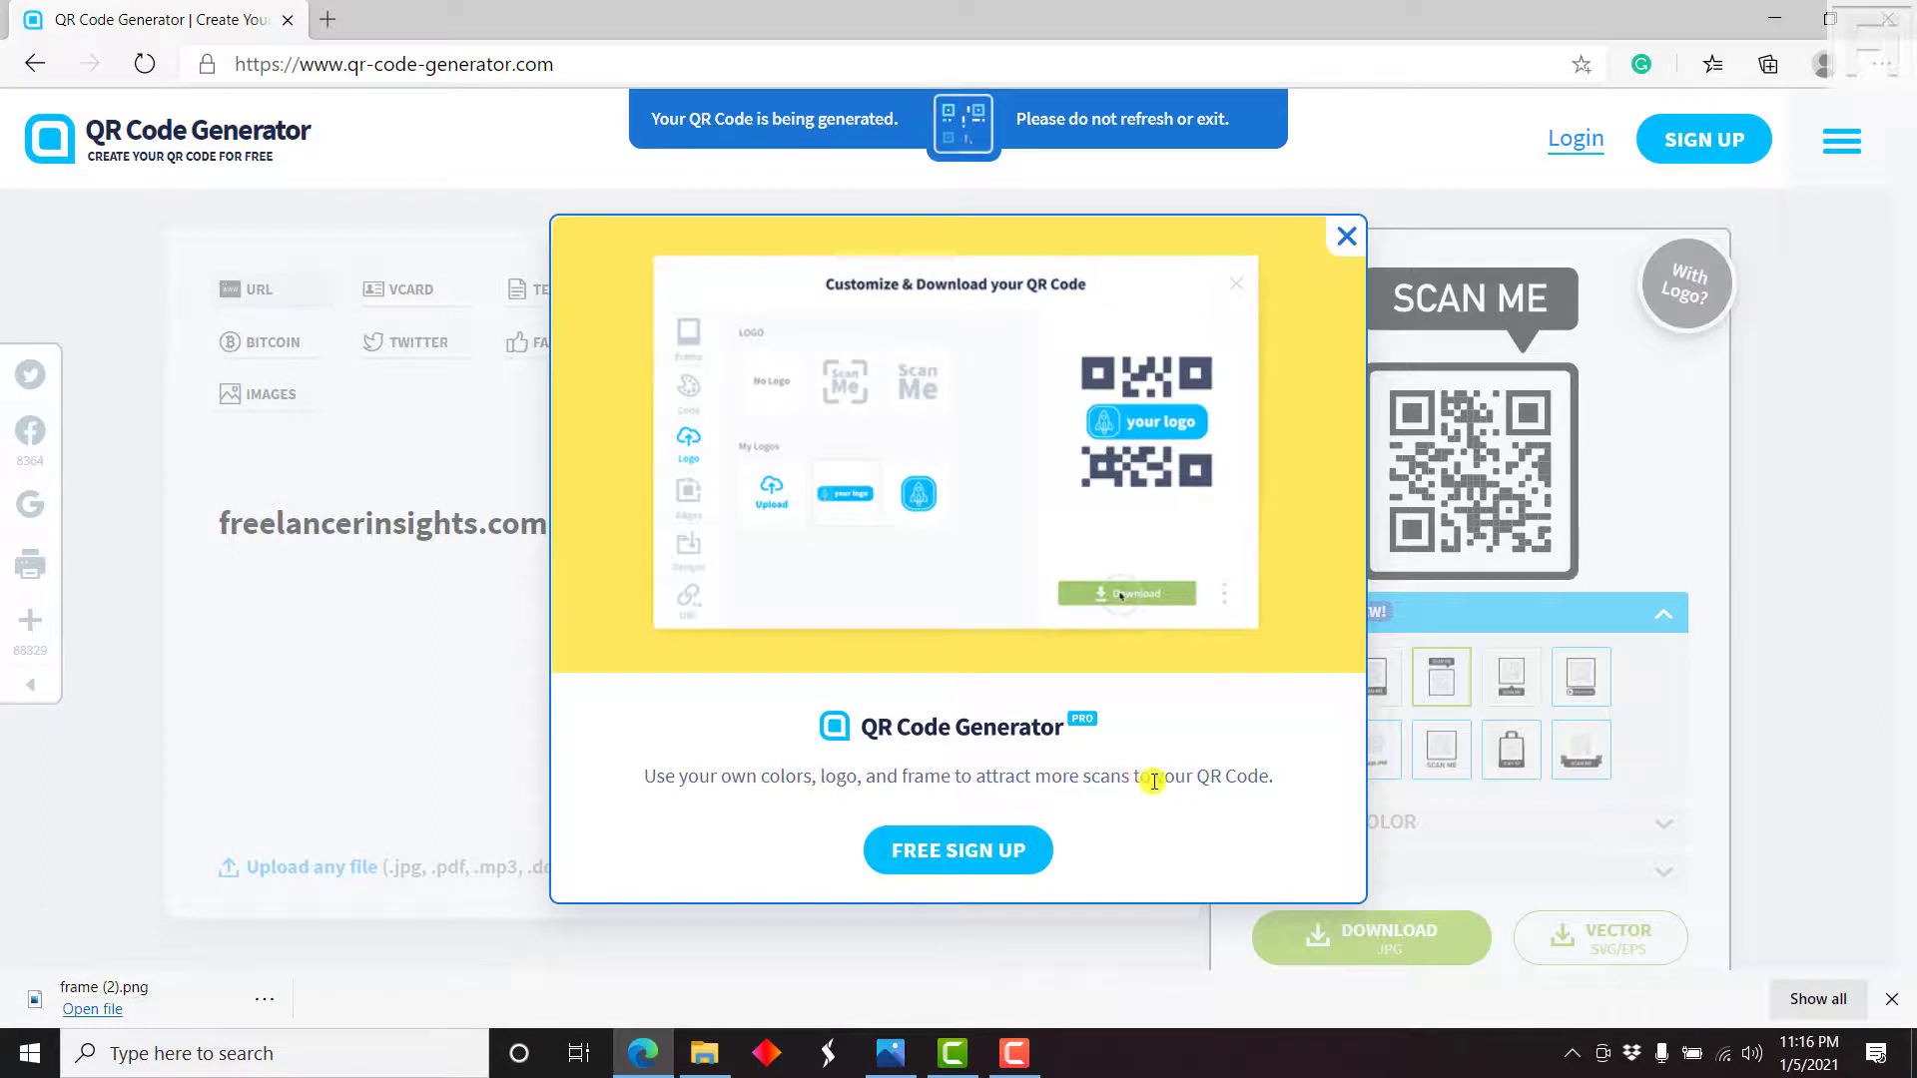
{"action": "mouse_move", "coordinate": [966, 856]}
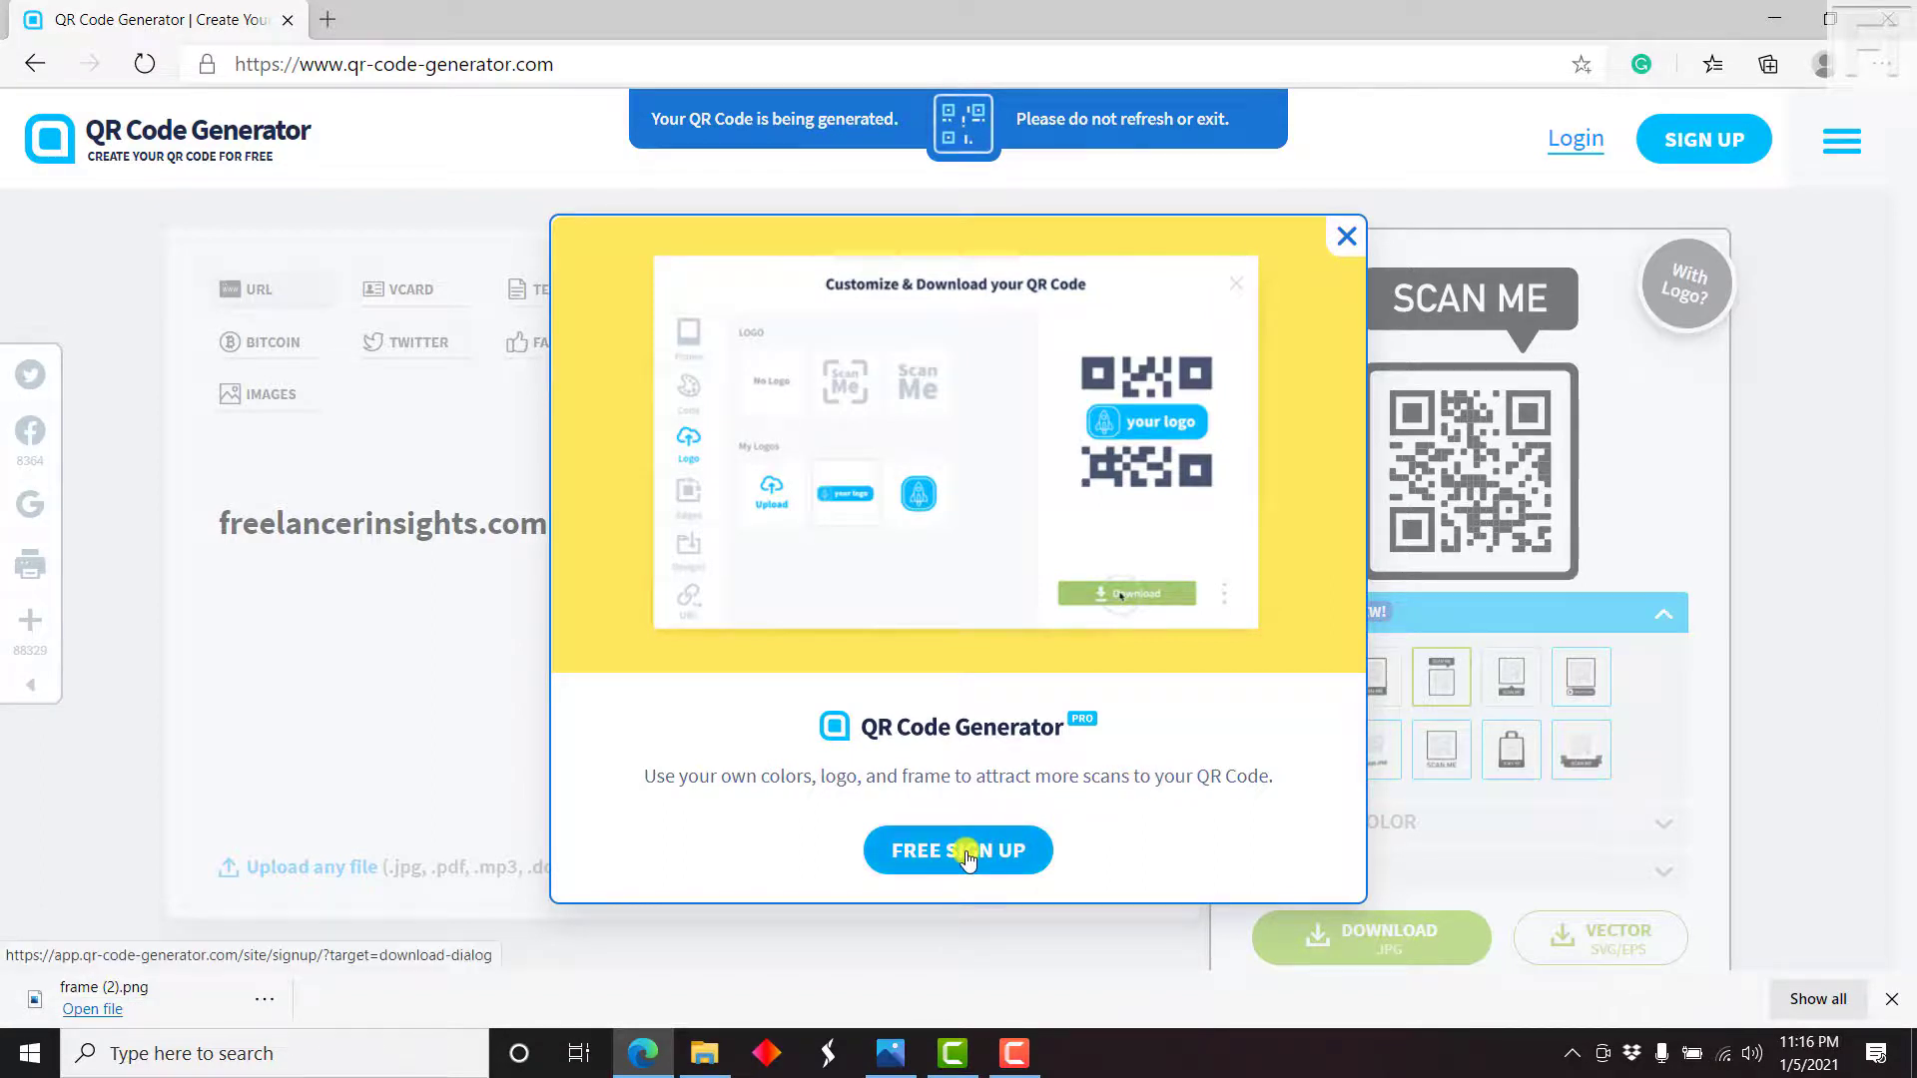
{"action": "mouse_move", "coordinate": [1344, 236]}
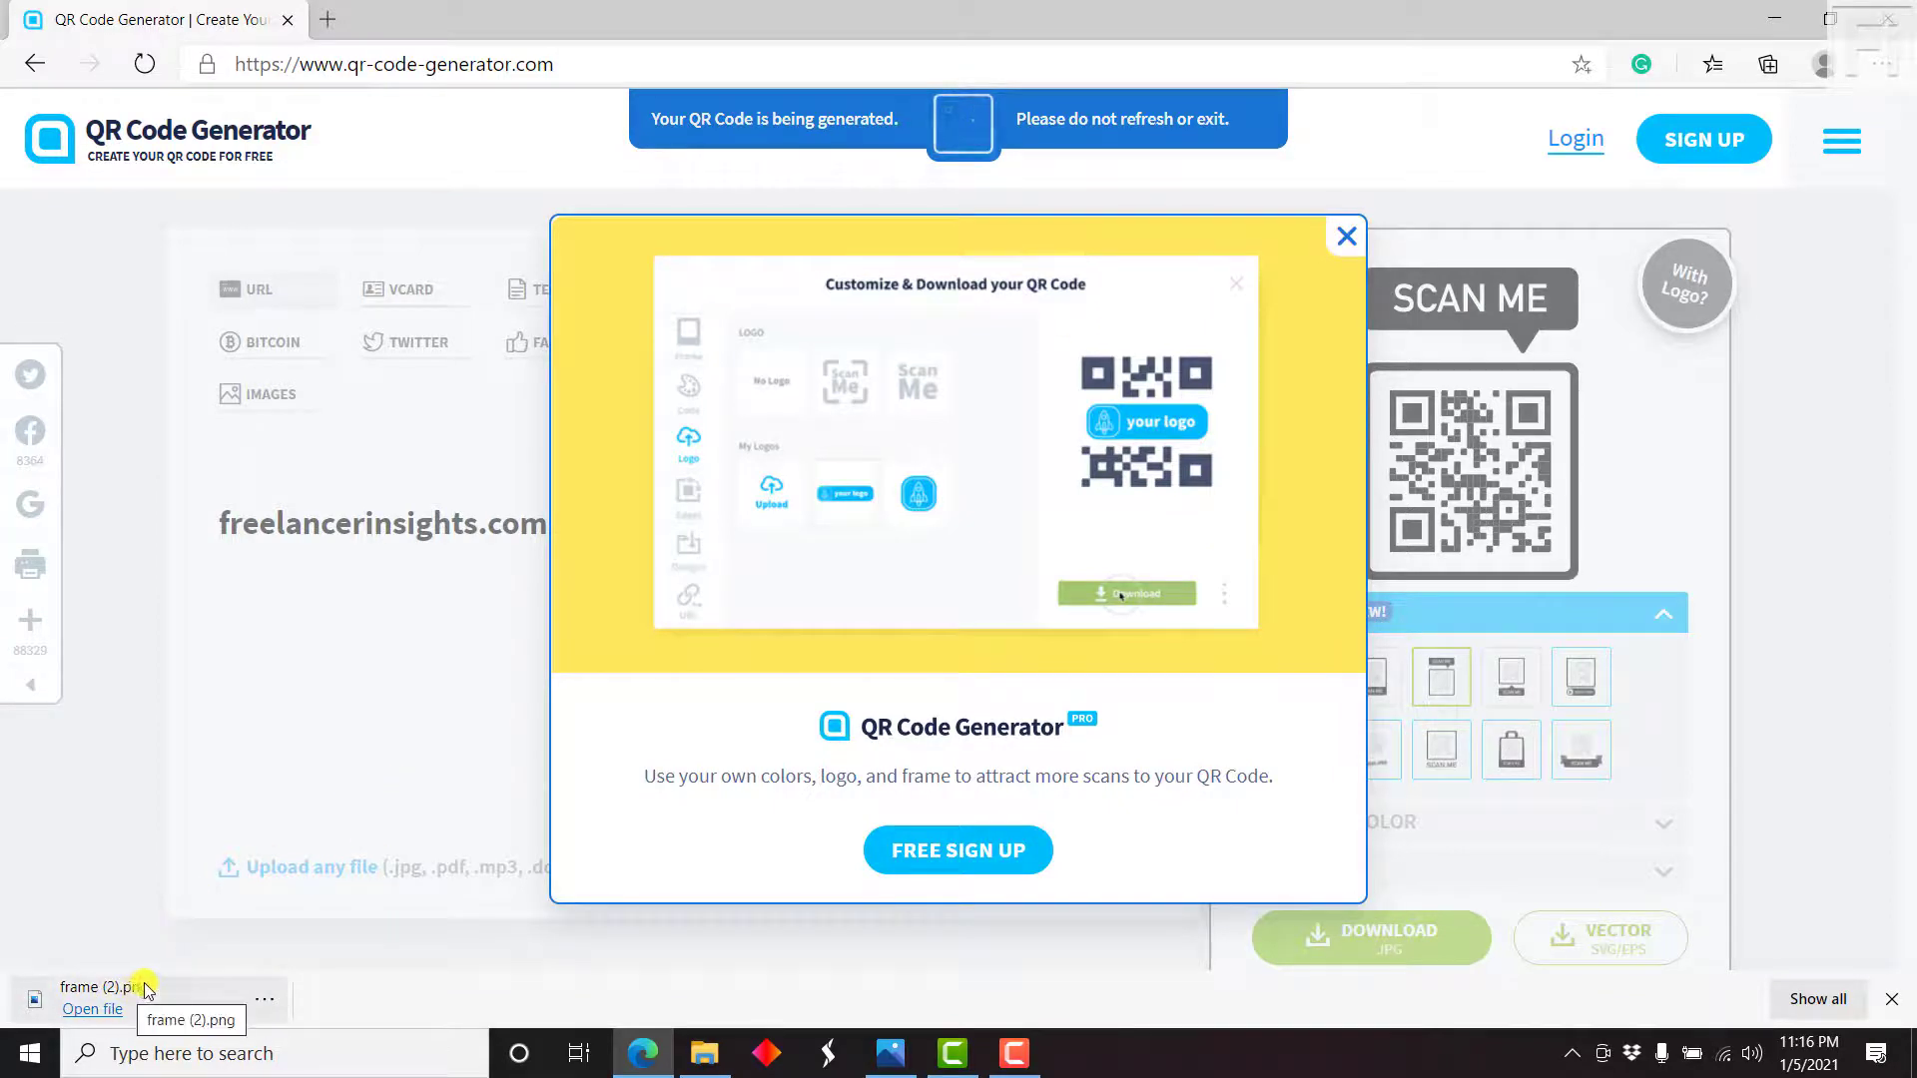
View frame (2).png in Photos so a phone scan opens freelancerinsights.com
{"action": "left_click", "coordinate": [92, 1008]}
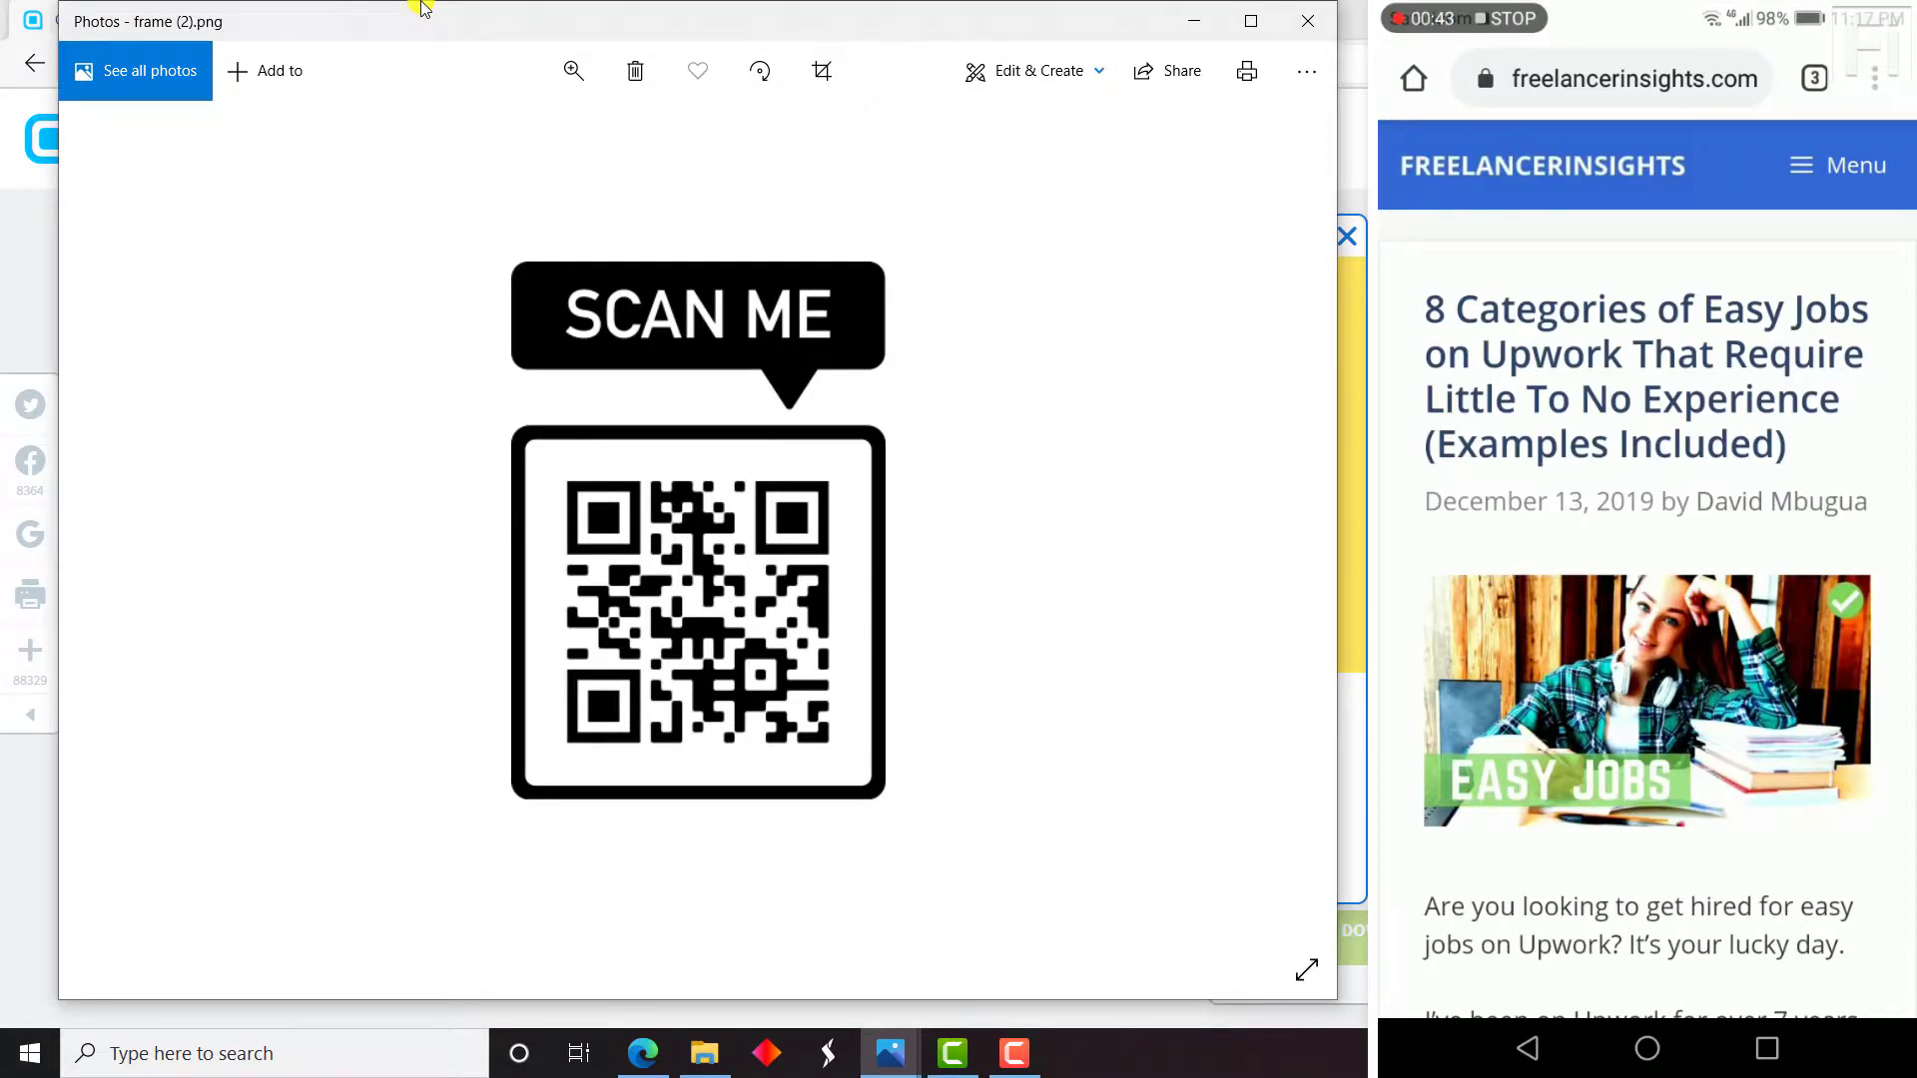
{"action": "scroll", "scroll_direction": "down", "scroll_amount": 3}
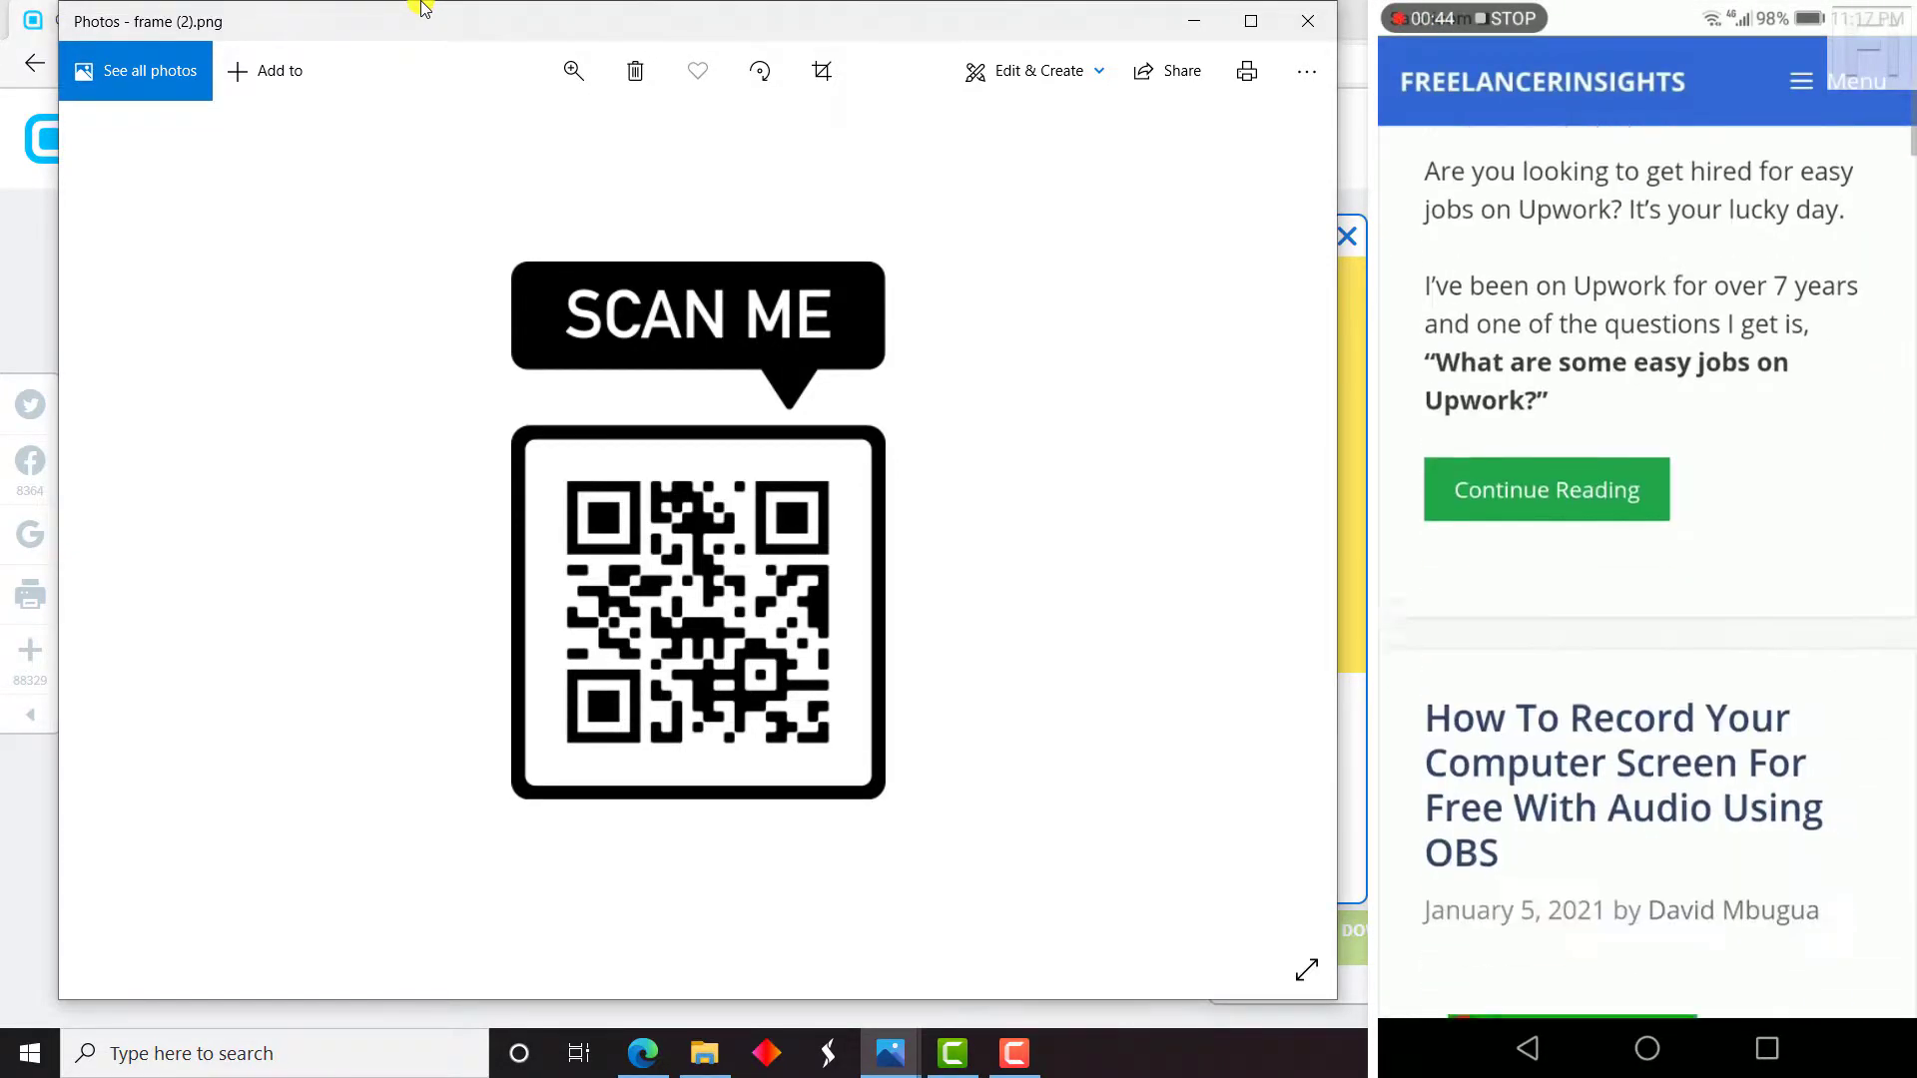
{"action": "scroll", "scroll_direction": "down", "scroll_amount": 3}
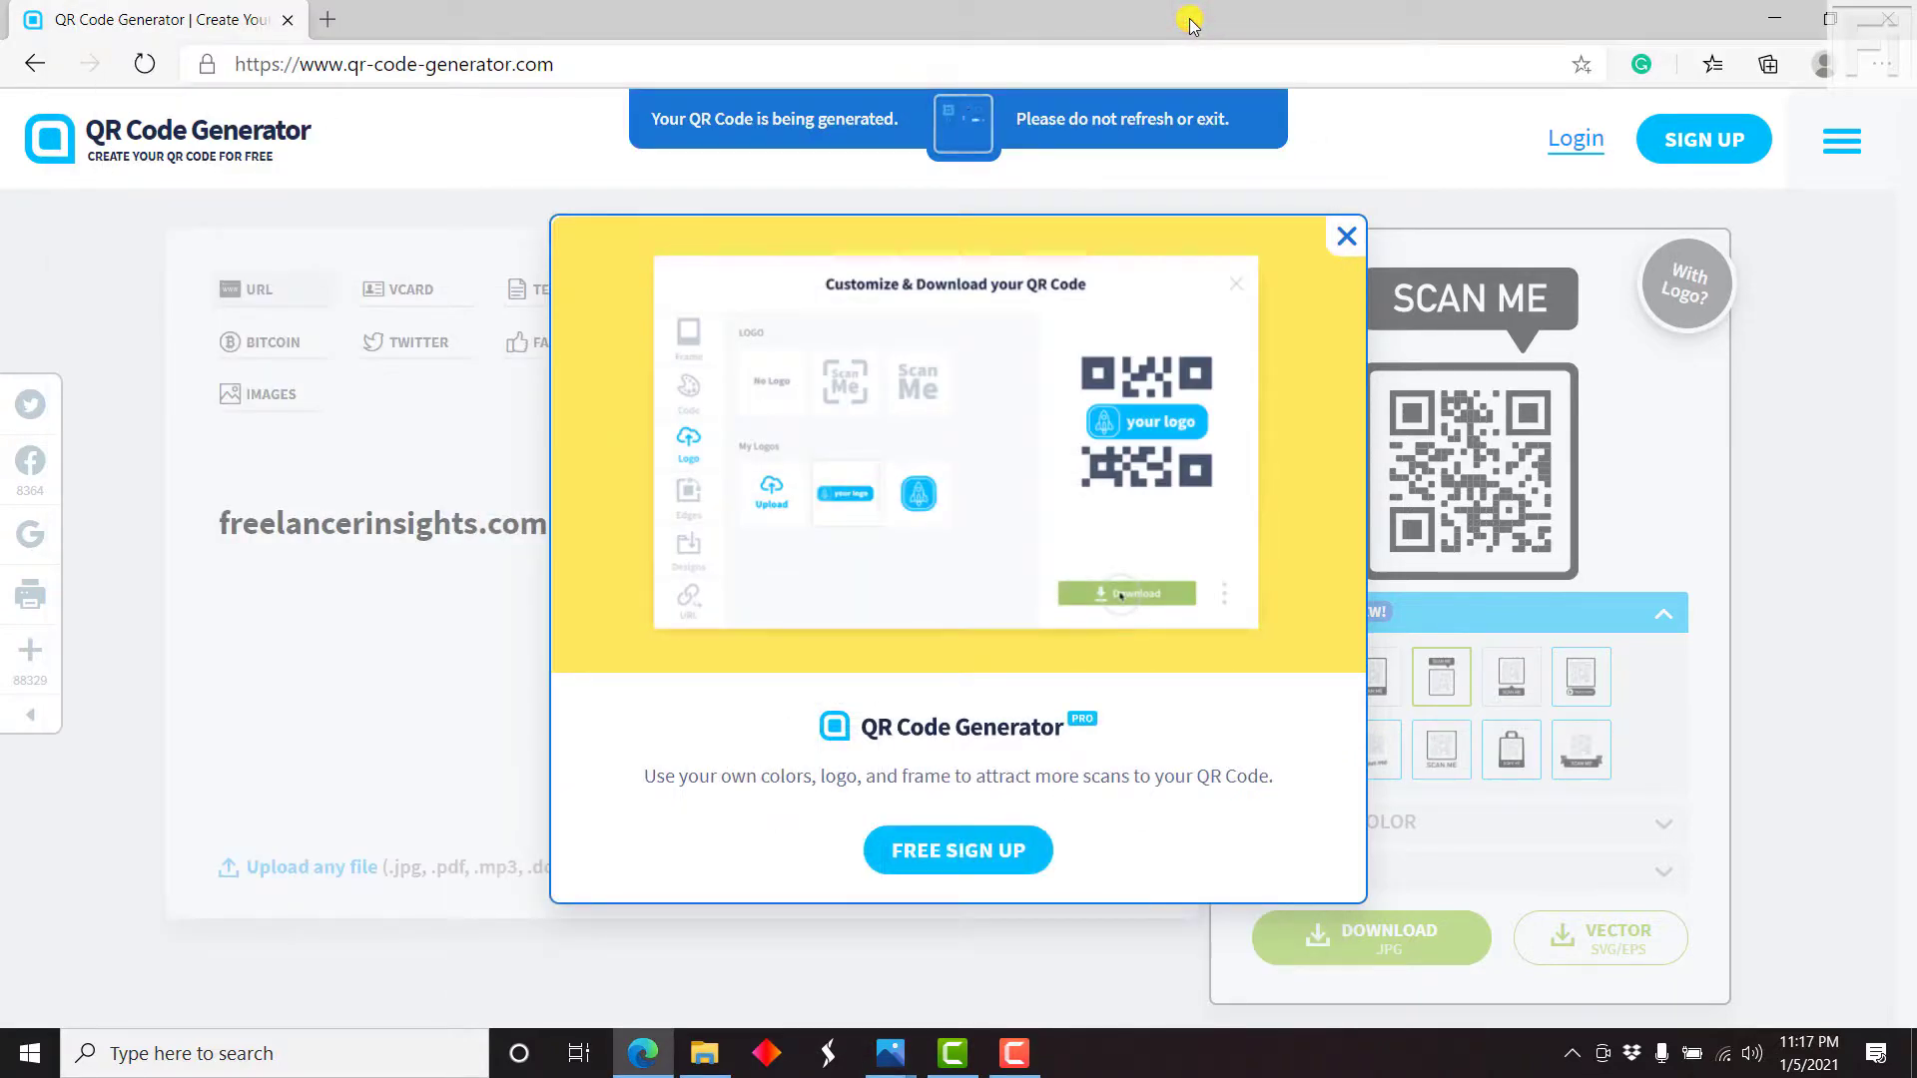
Close the FREE SIGN UP pop-up to return to the QR code editor
{"action": "left_click", "coordinate": [1343, 235]}
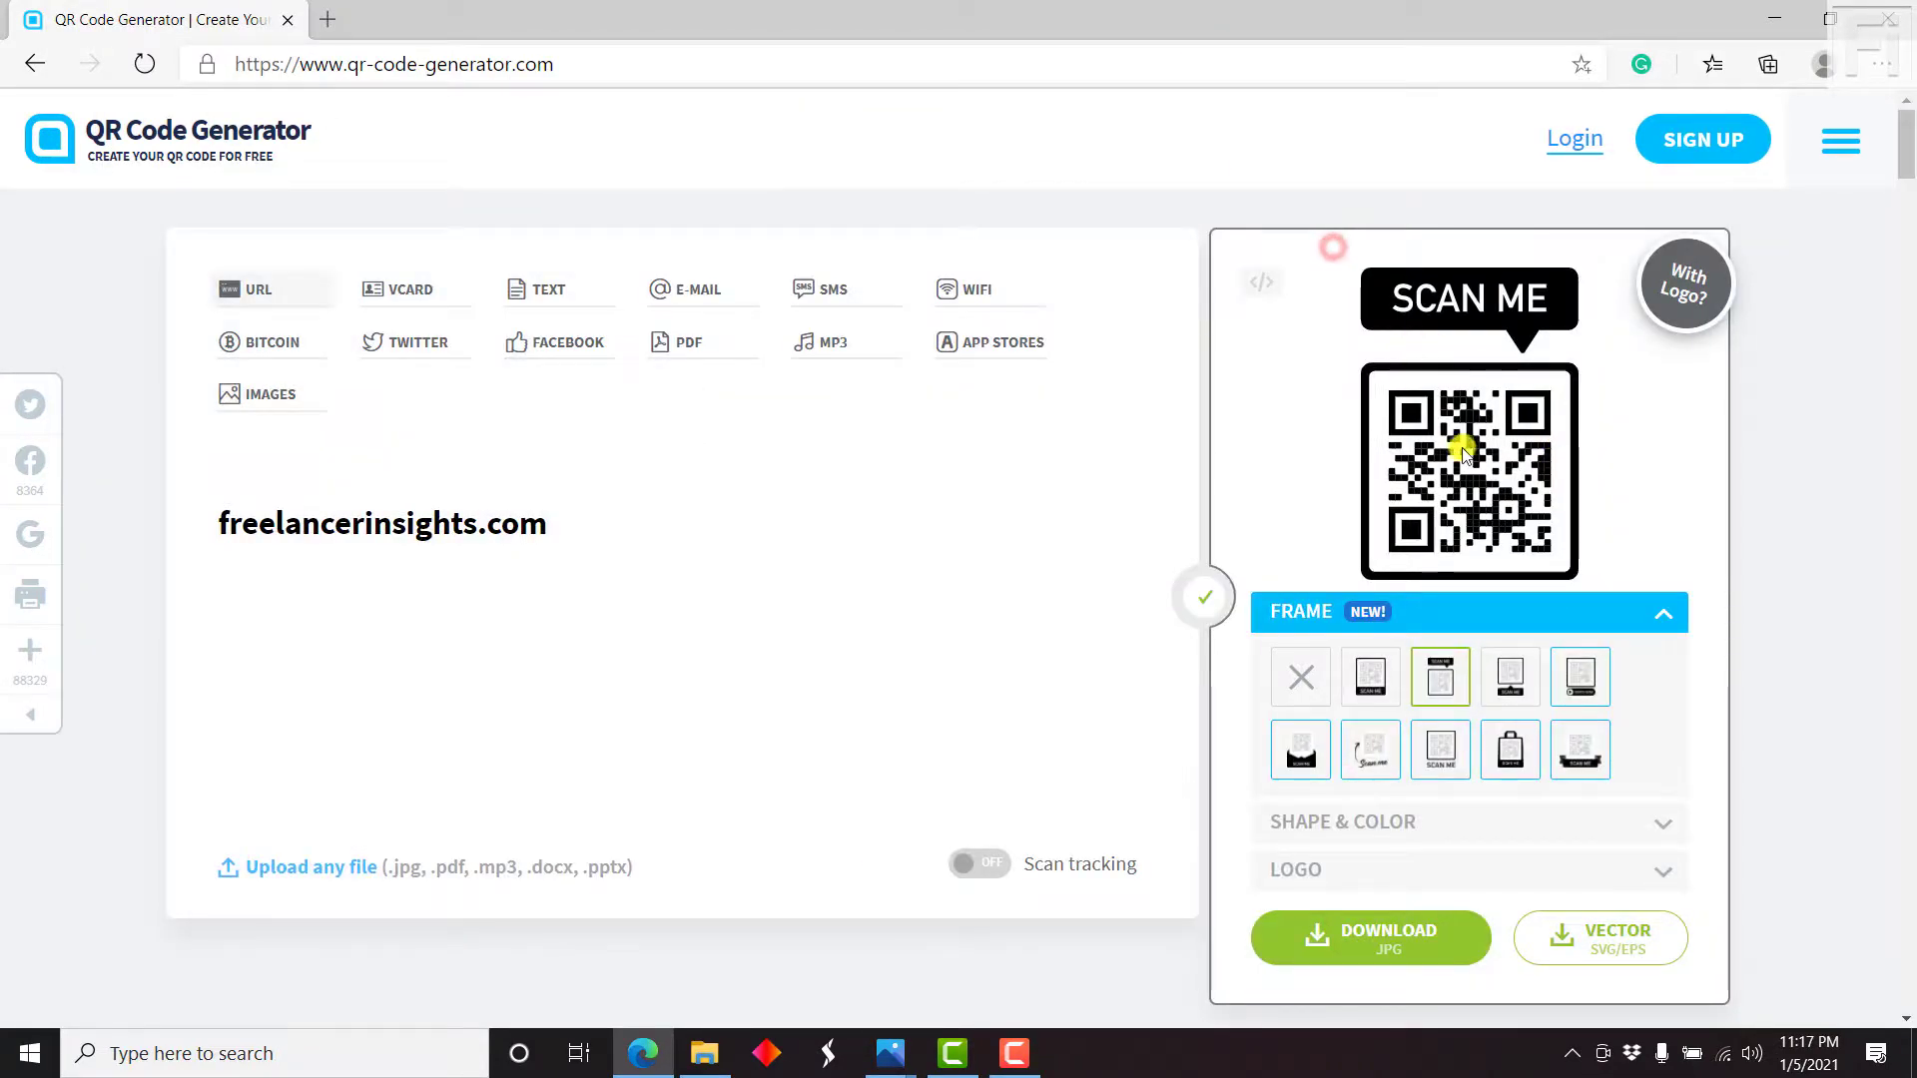
{"action": "mouse_move", "coordinate": [1749, 858]}
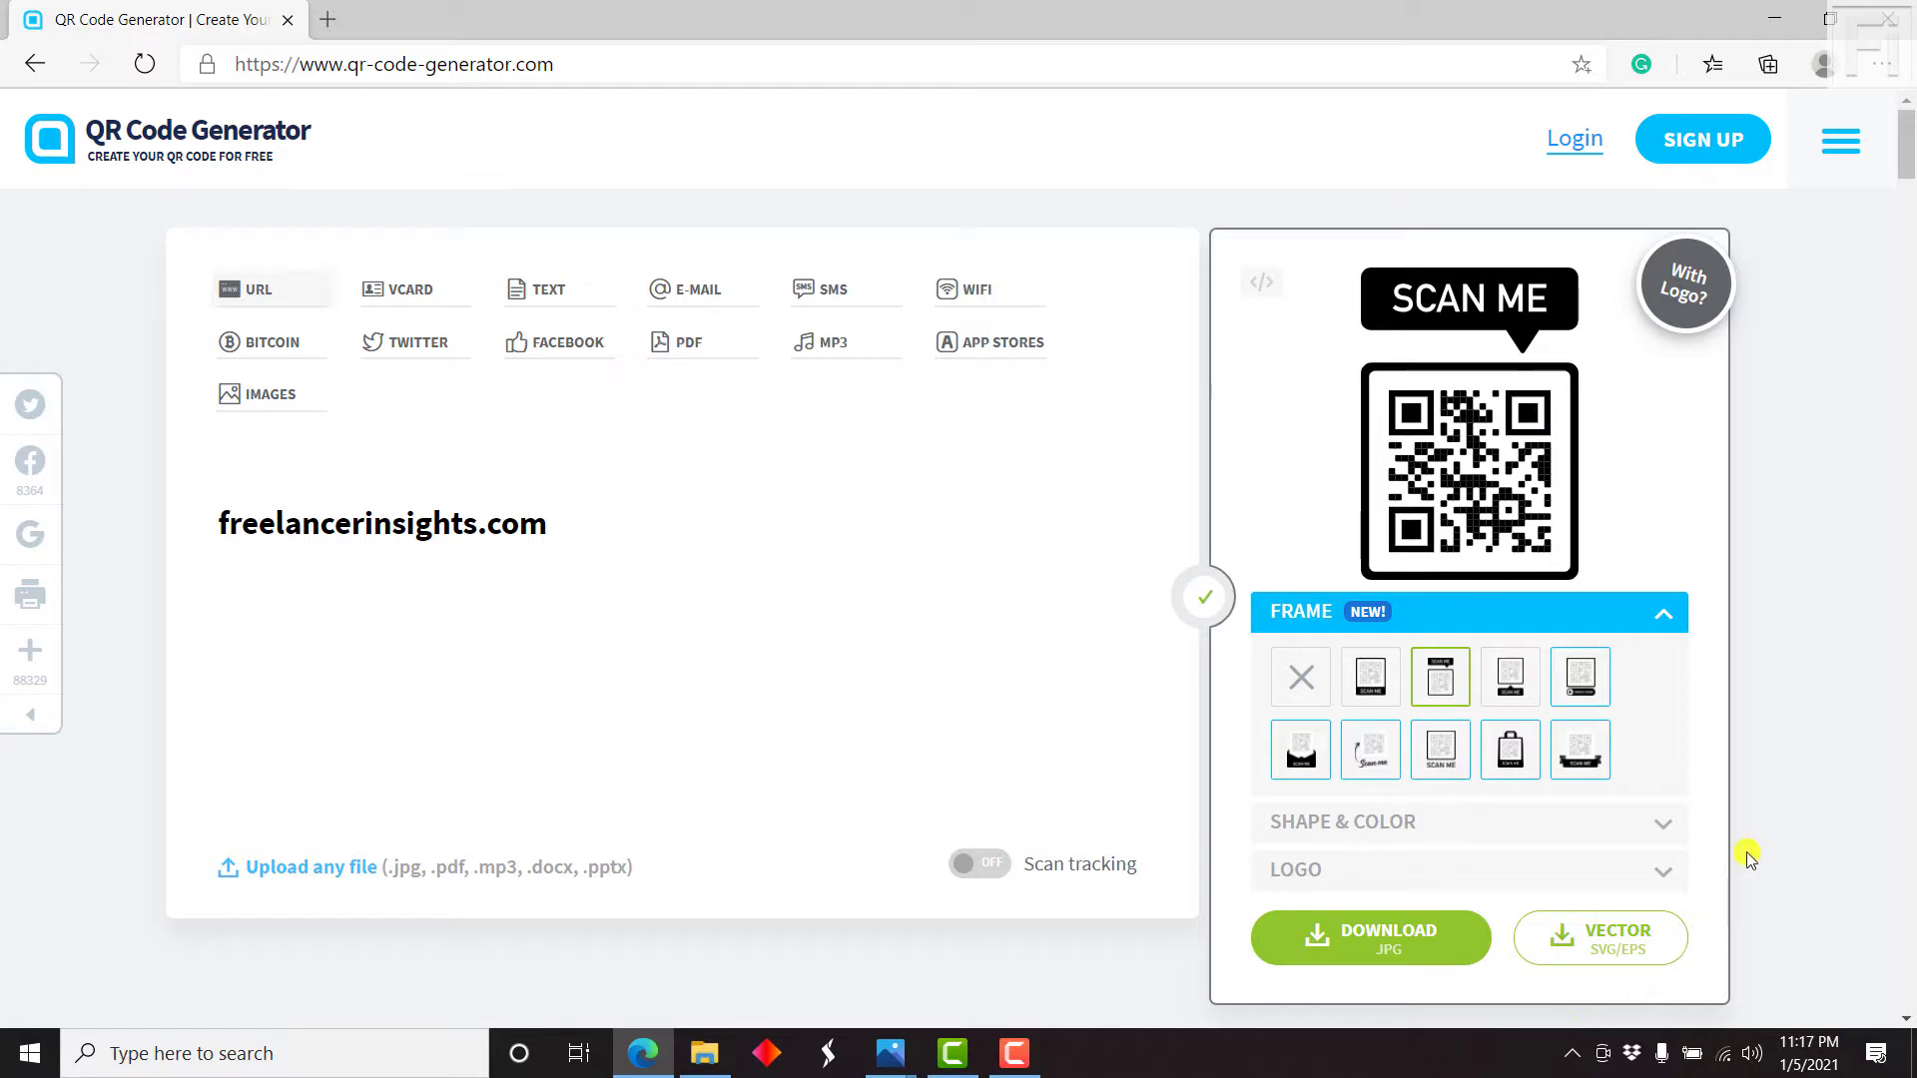